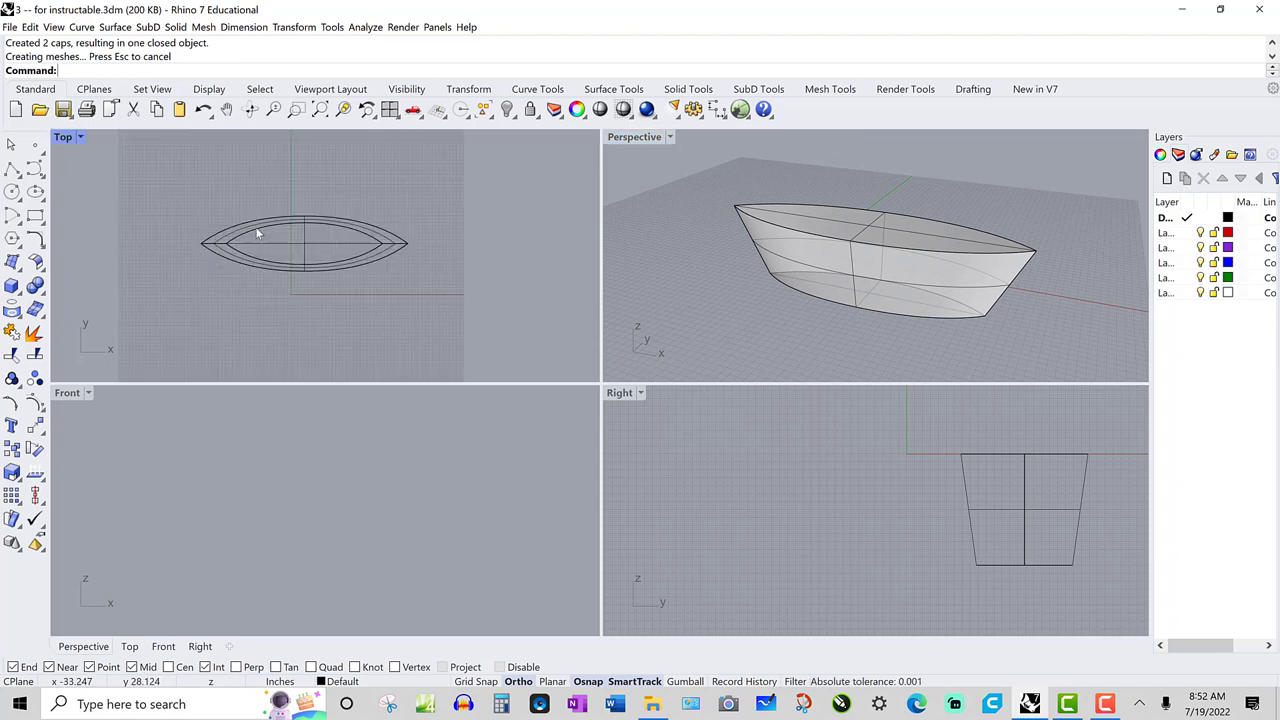
Maximize the Top view and draw a 72 by 16 rectangle below the hull outline
double_click(62, 136)
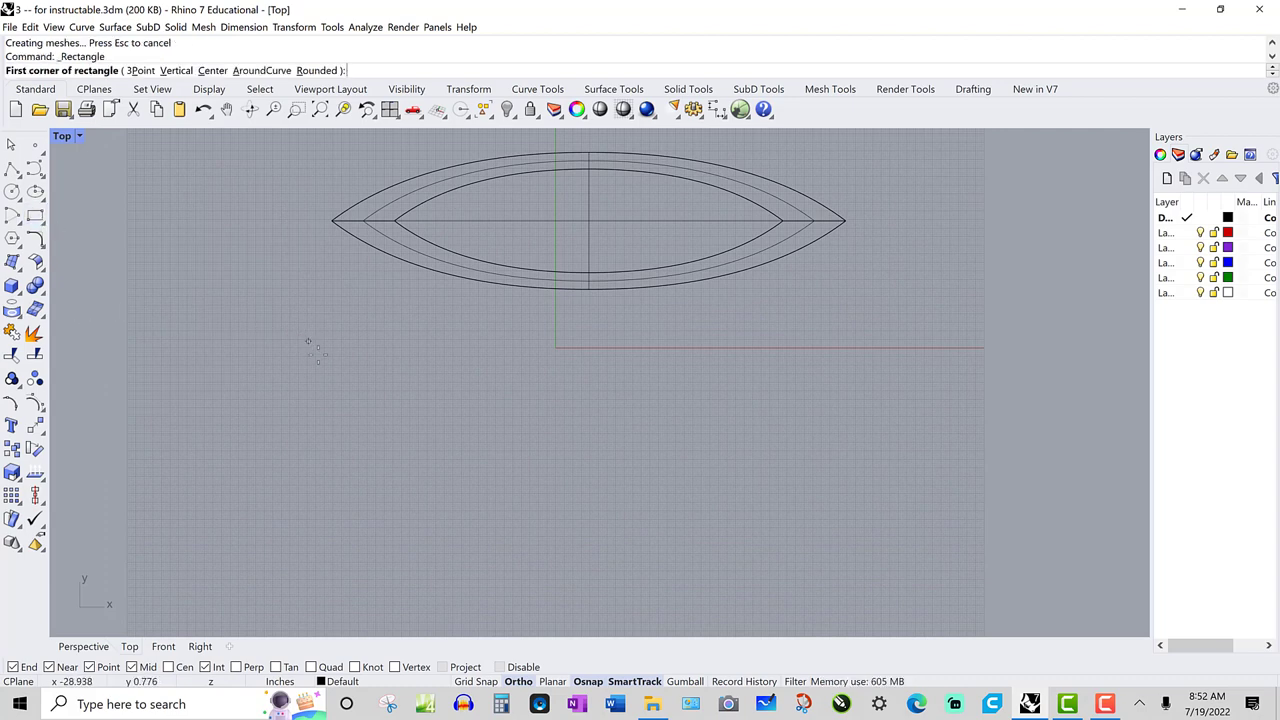
click(334, 383)
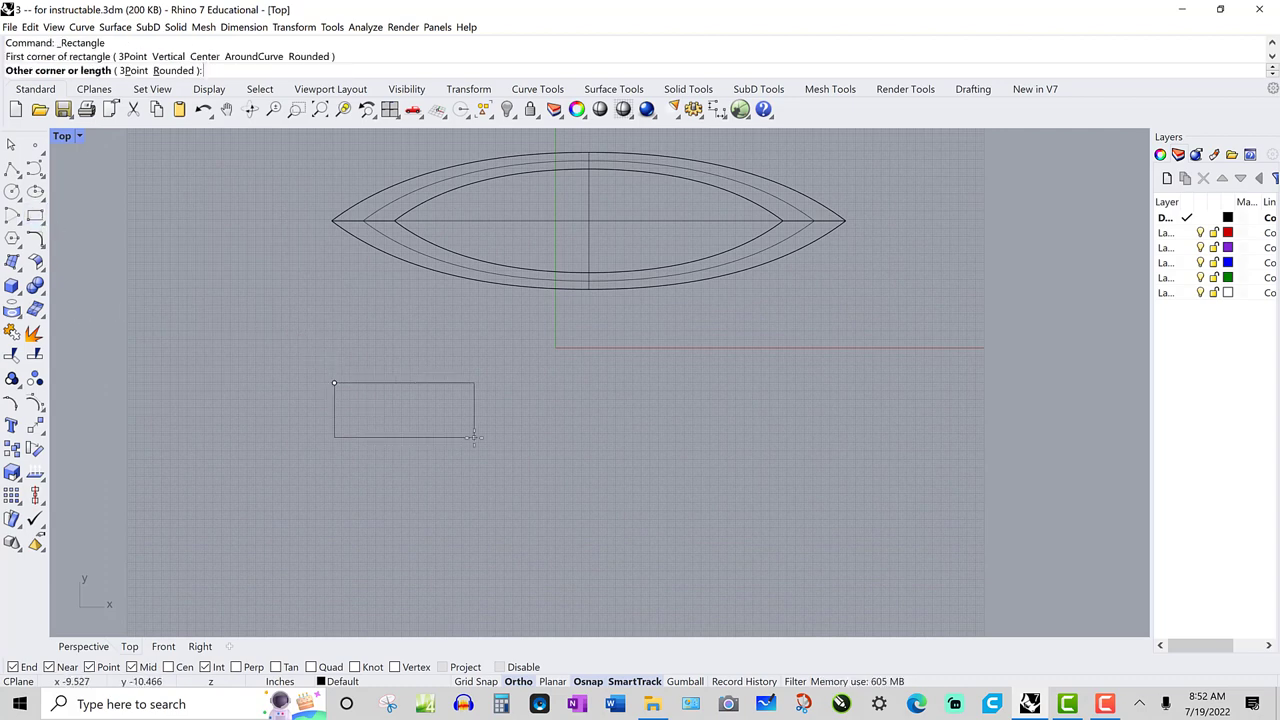
text(72)
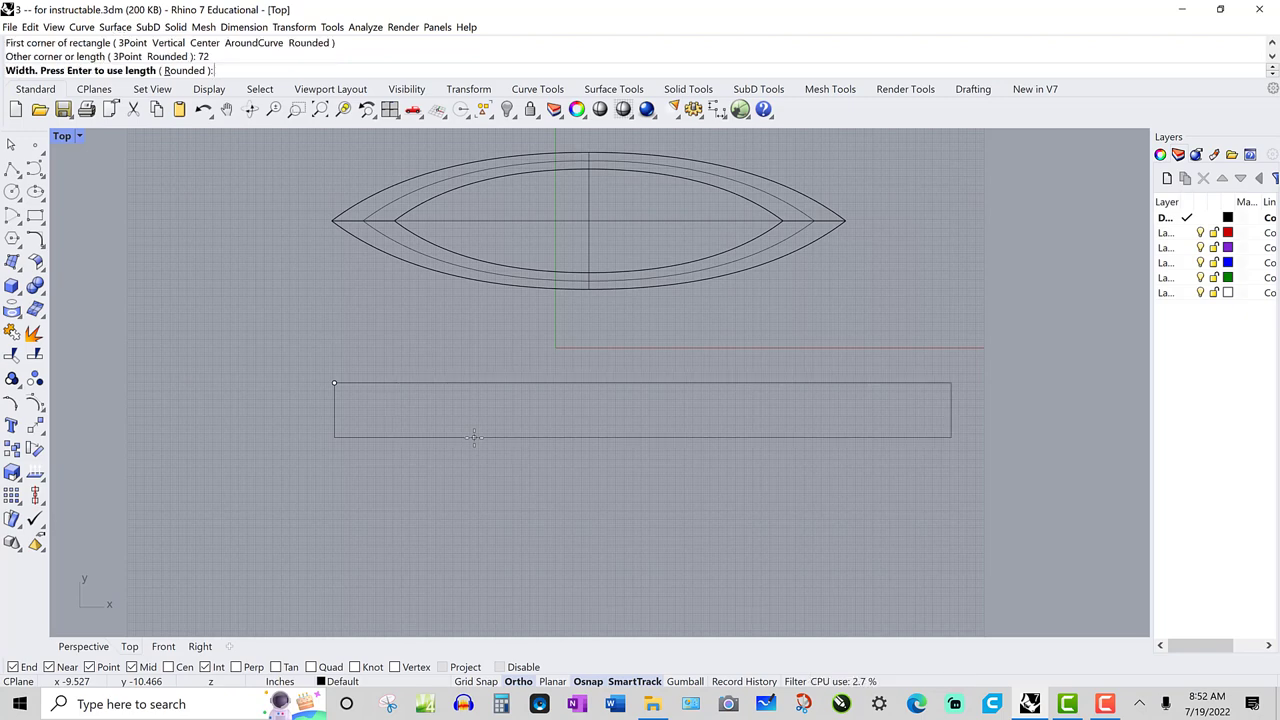
text(1)
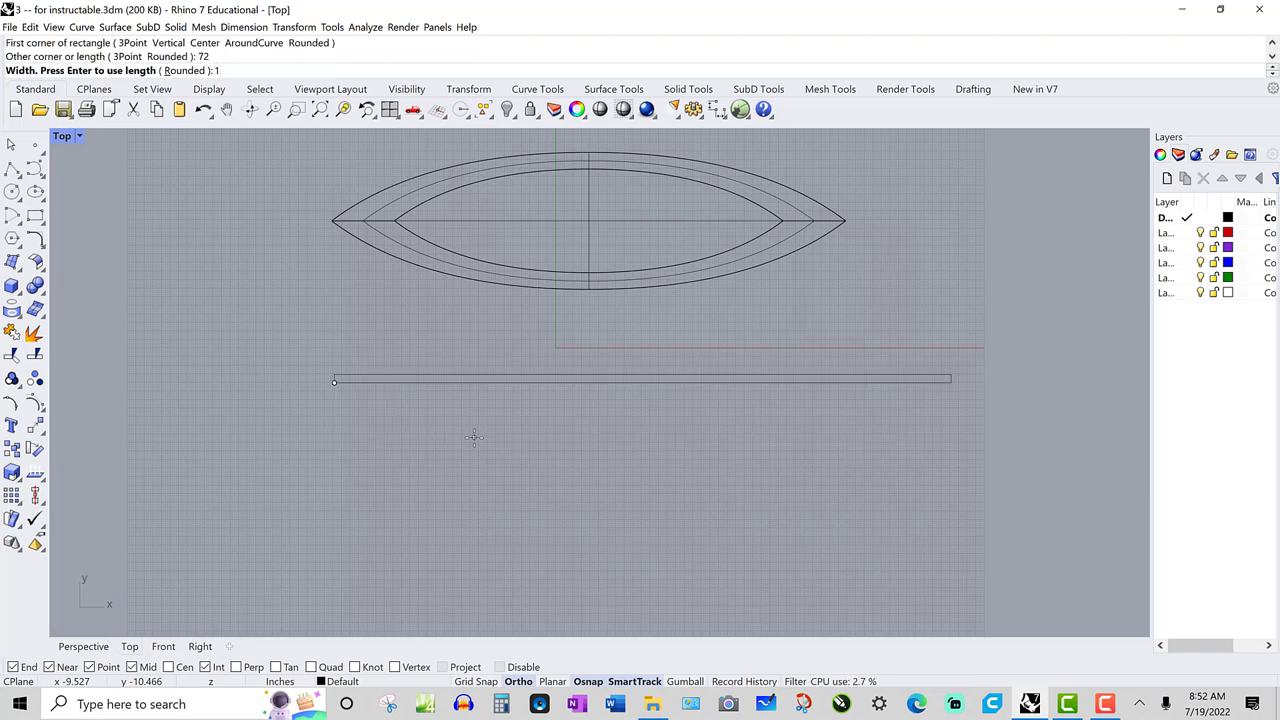
text(16)
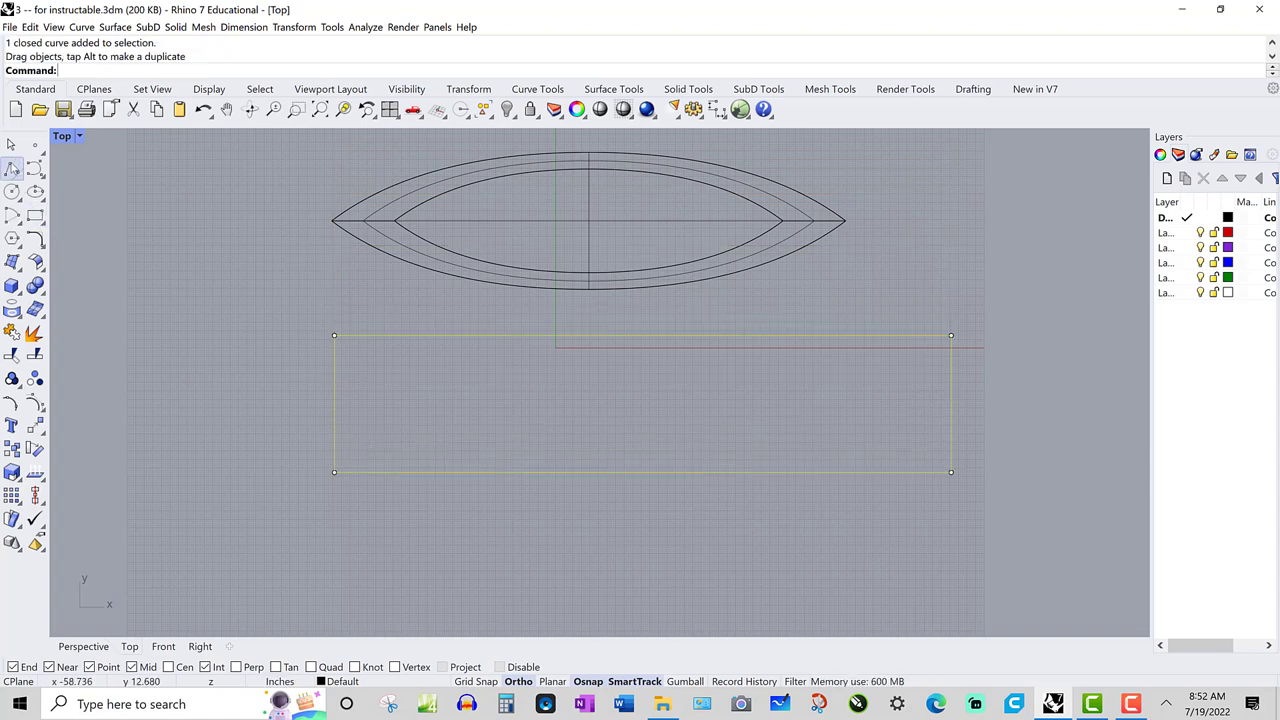
mouse_move(335, 402)
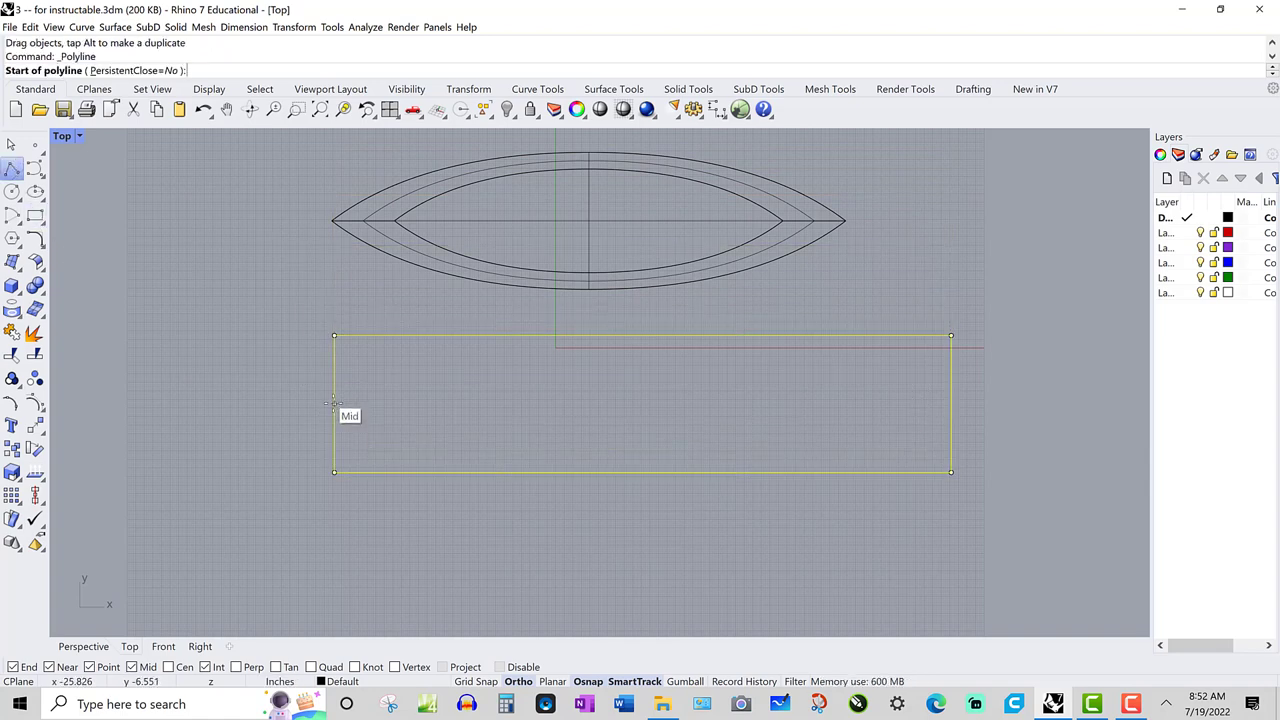
Draw a centre line between the rectangle's side midpoints and move both curves left
click(335, 403)
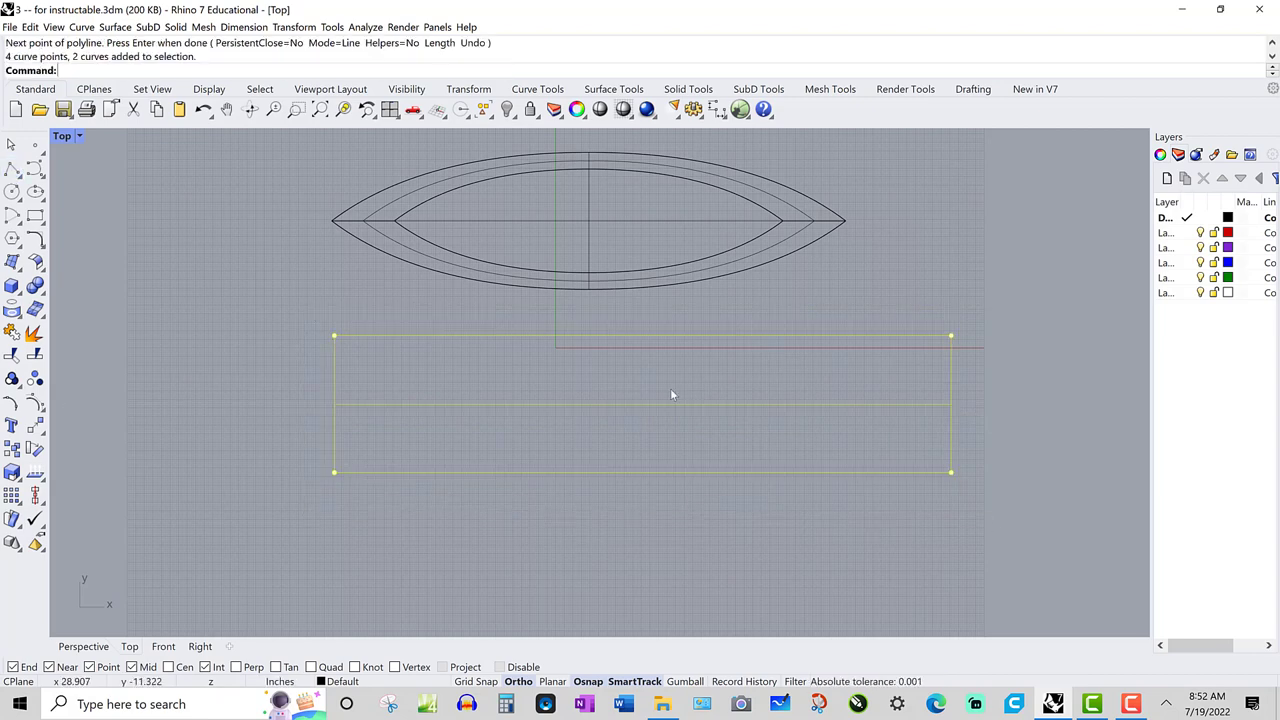
click(294, 27)
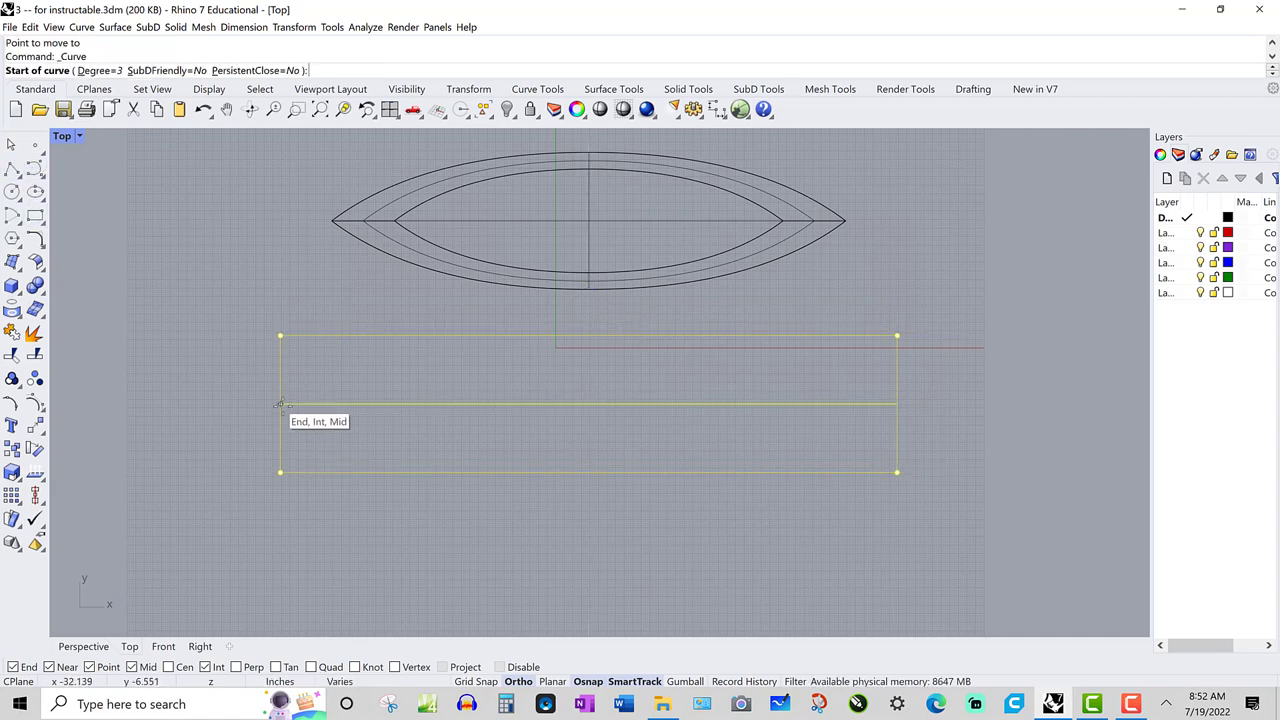
Draw a quarter curve from the centre-line end to the top edge and mirror it across both axes
click(280, 403)
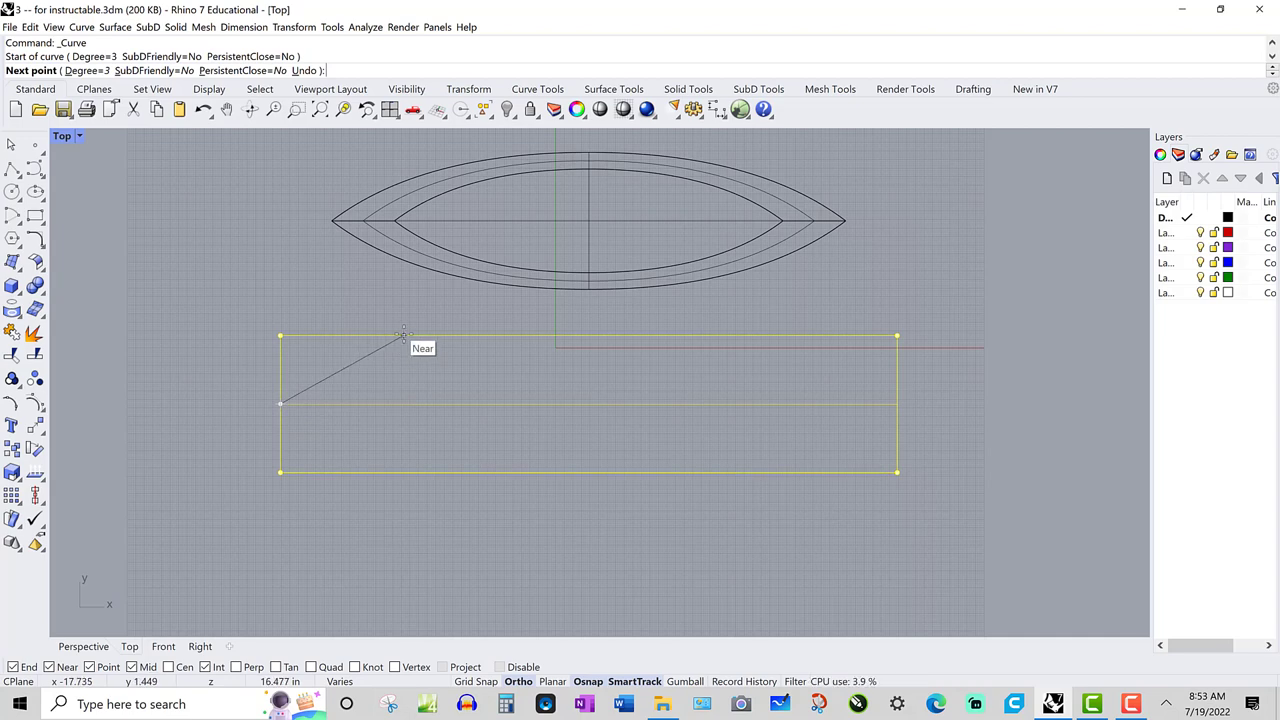
mouse_move(402, 333)
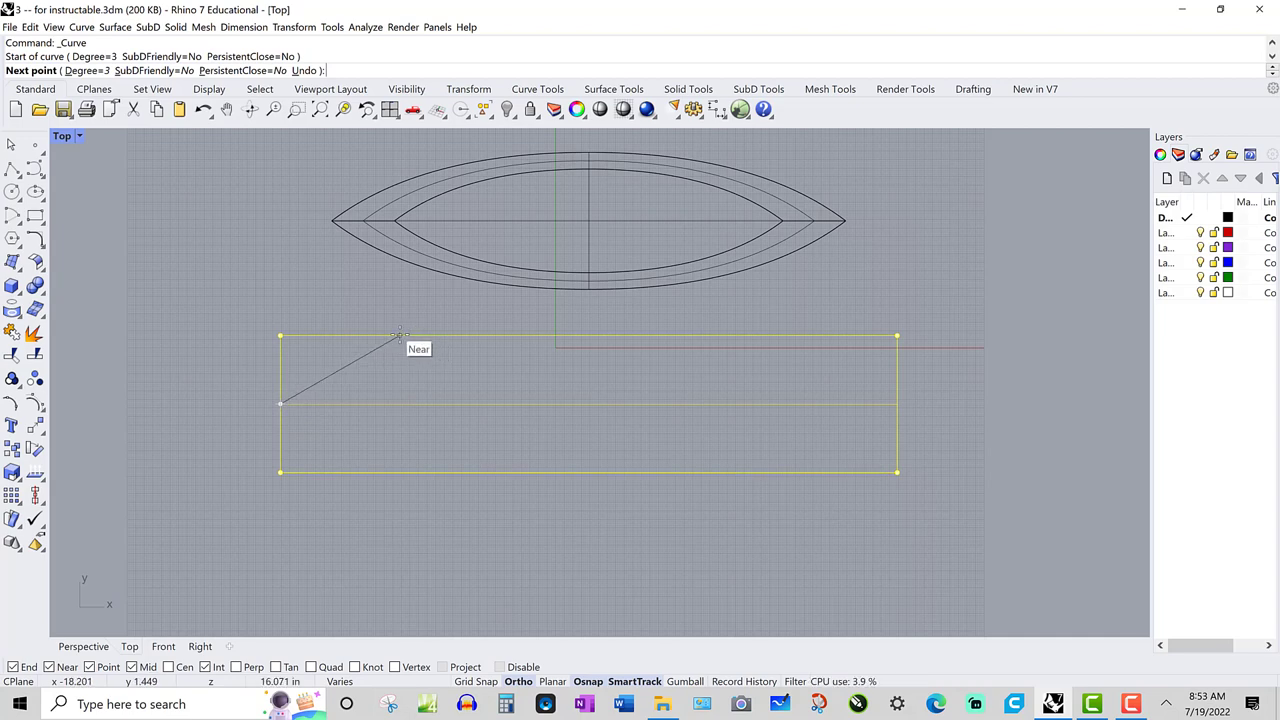
click(500, 334)
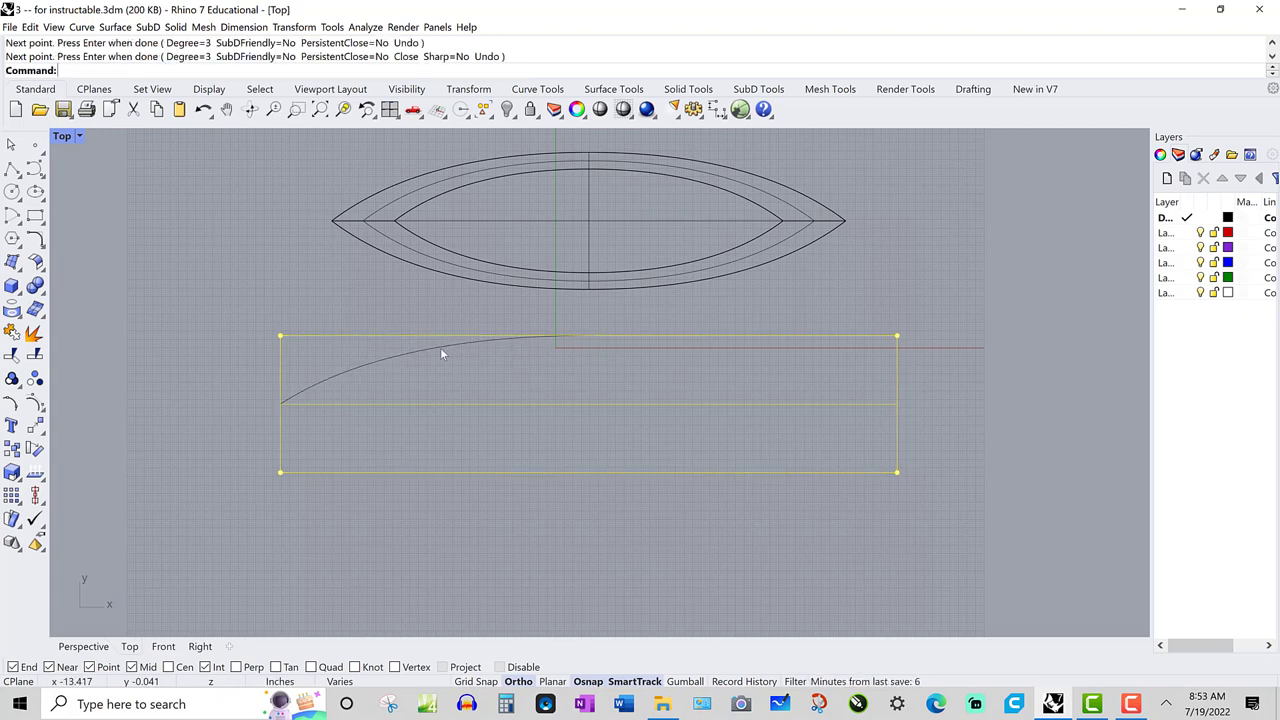
click(293, 27)
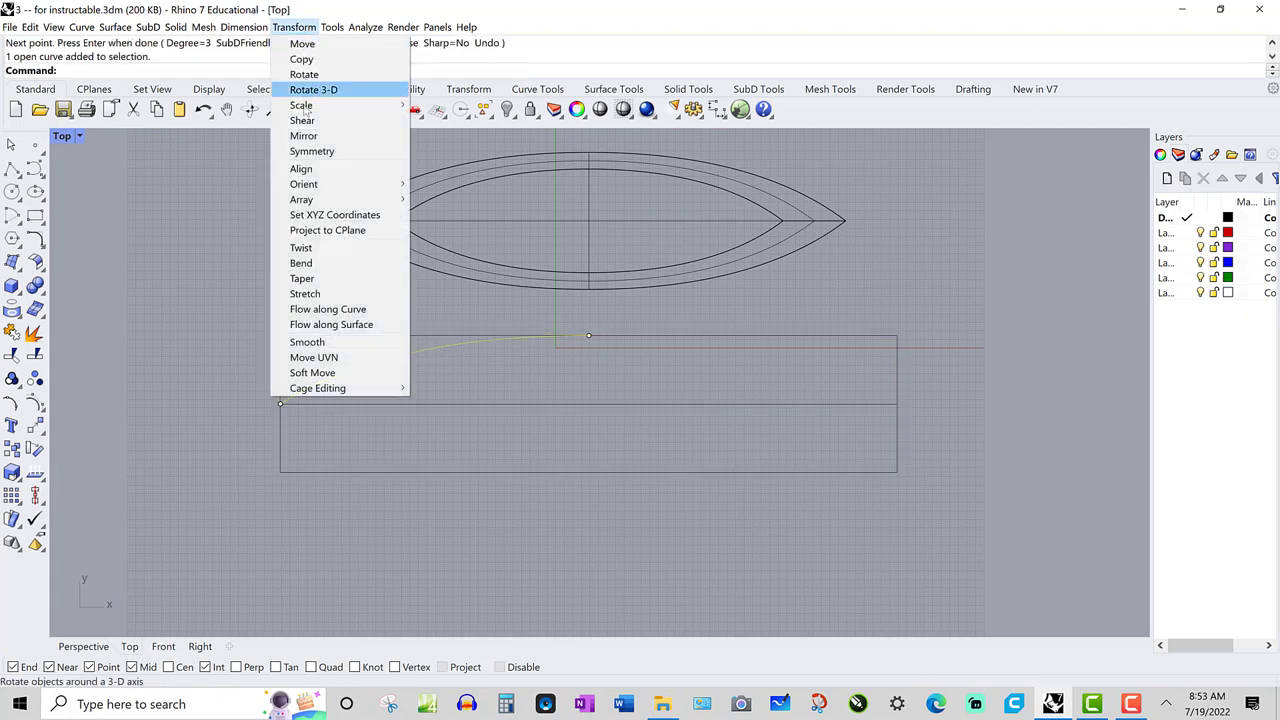
click(303, 135)
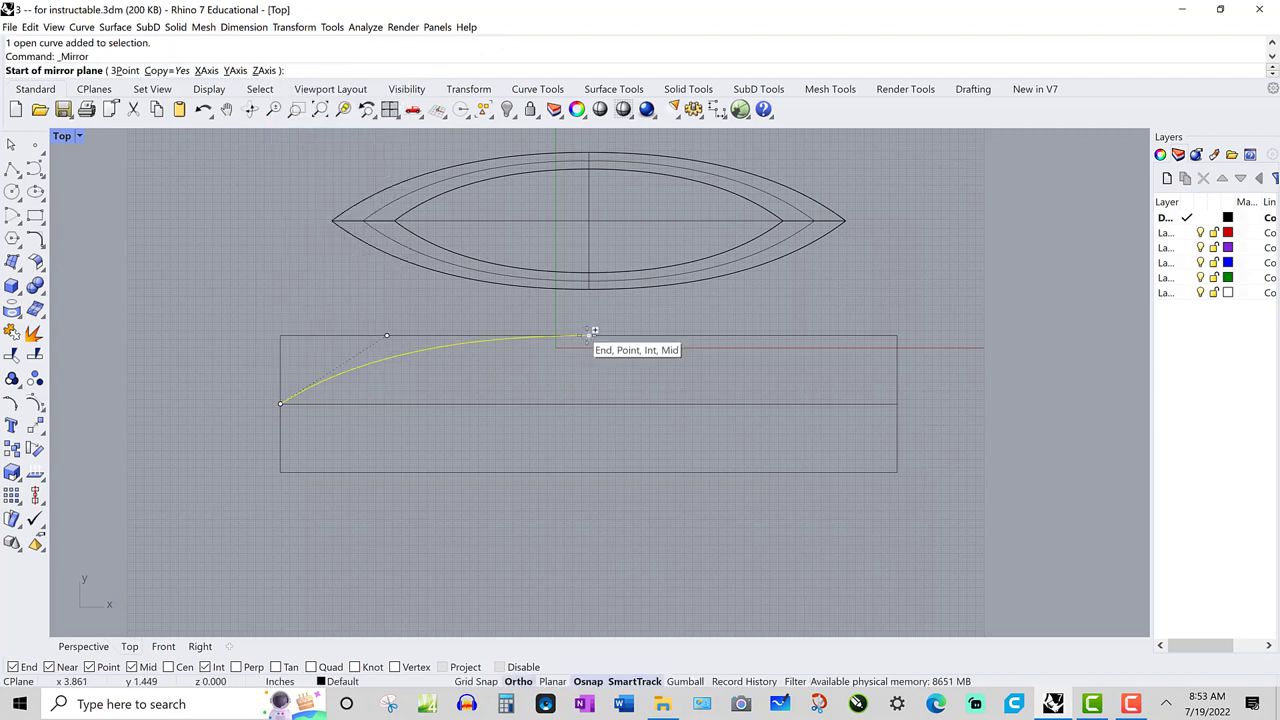
click(588, 335)
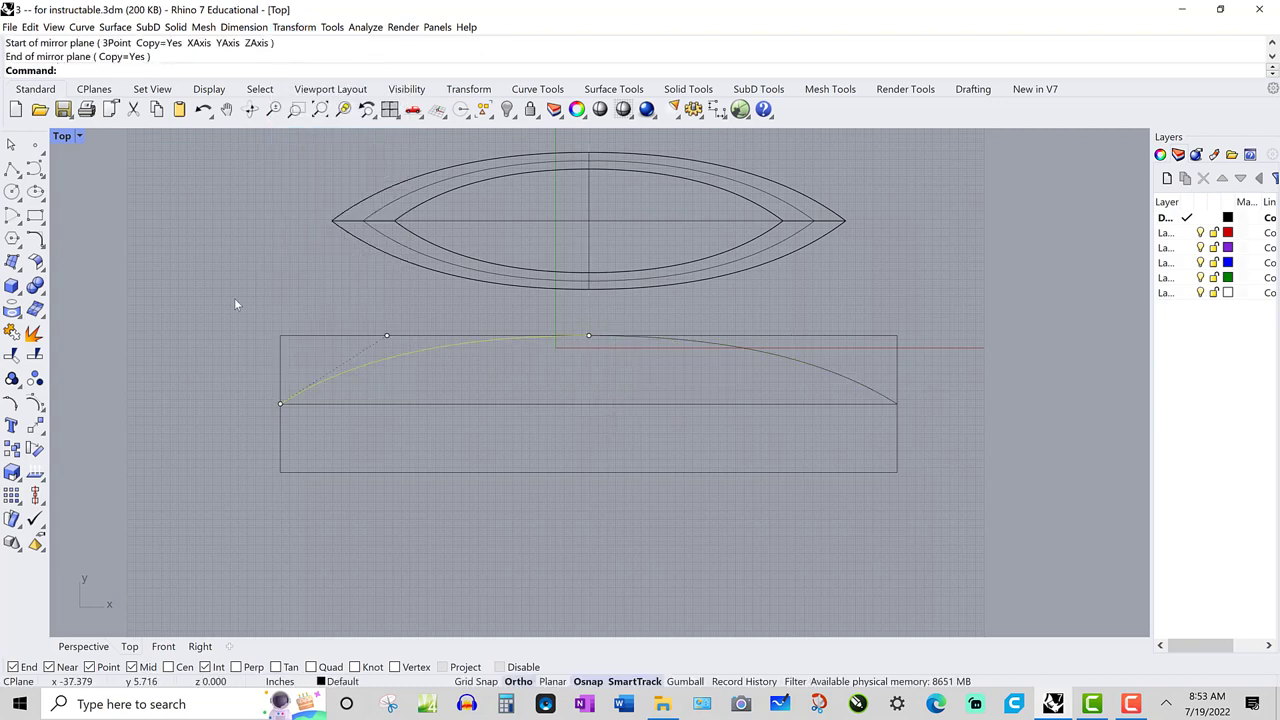
click(840, 405)
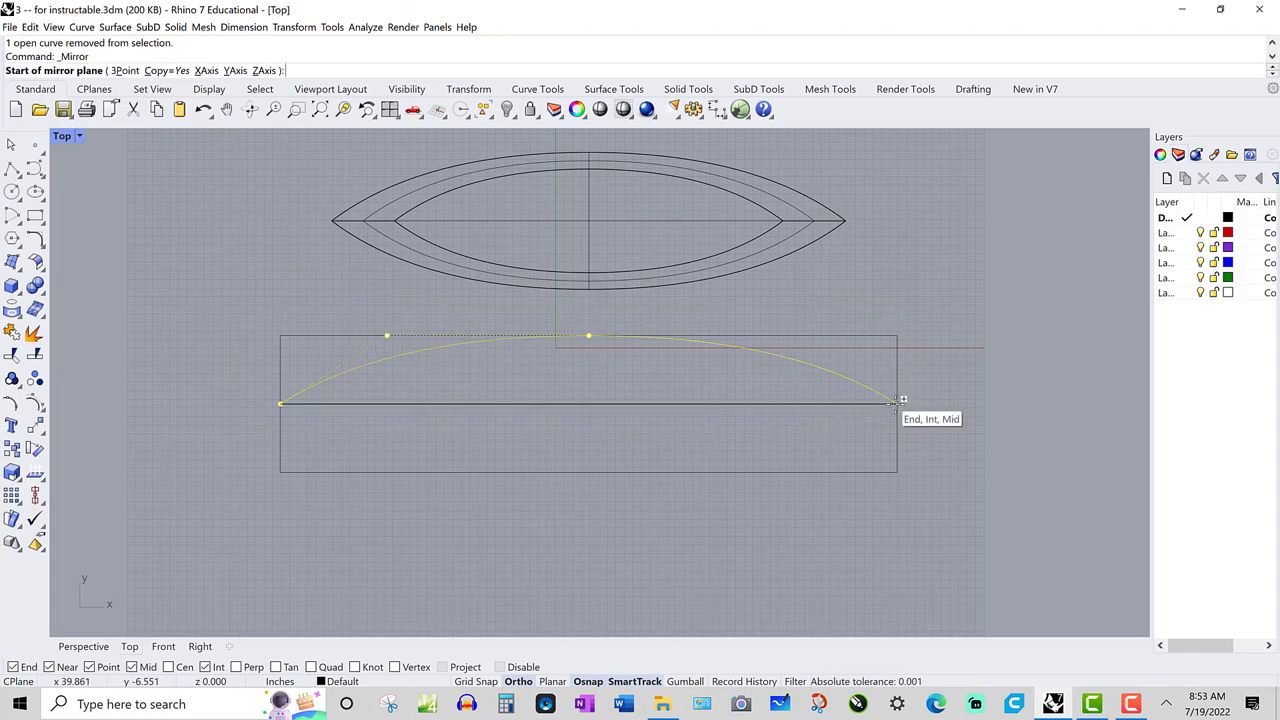
click(895, 401)
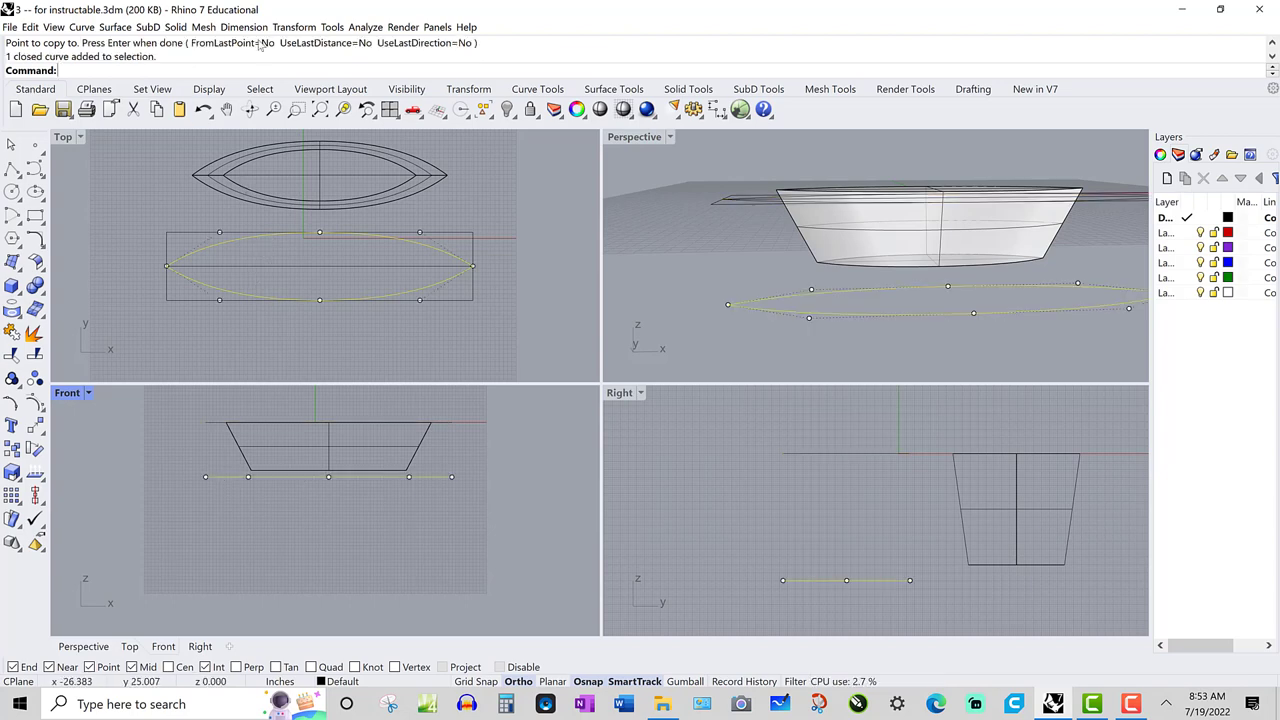
Scale the pointed-oval outline down uniformly with Scale 2-D about its centre
click(294, 27)
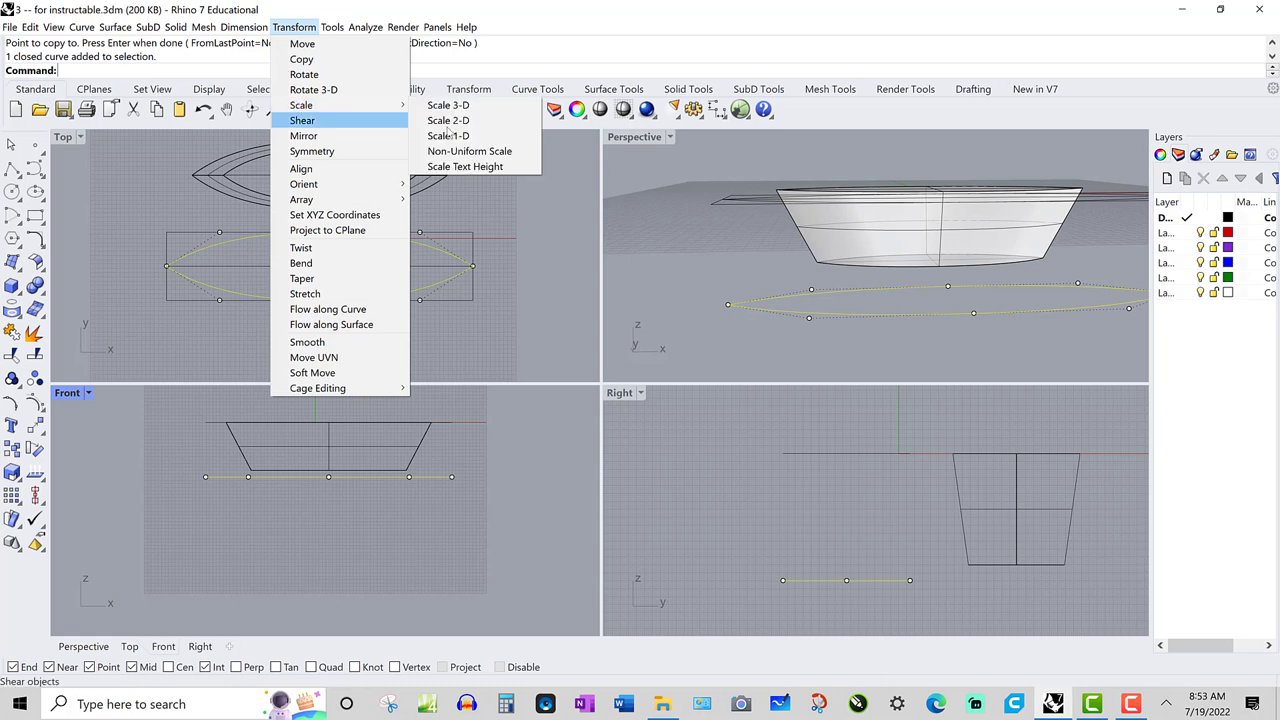
click(448, 120)
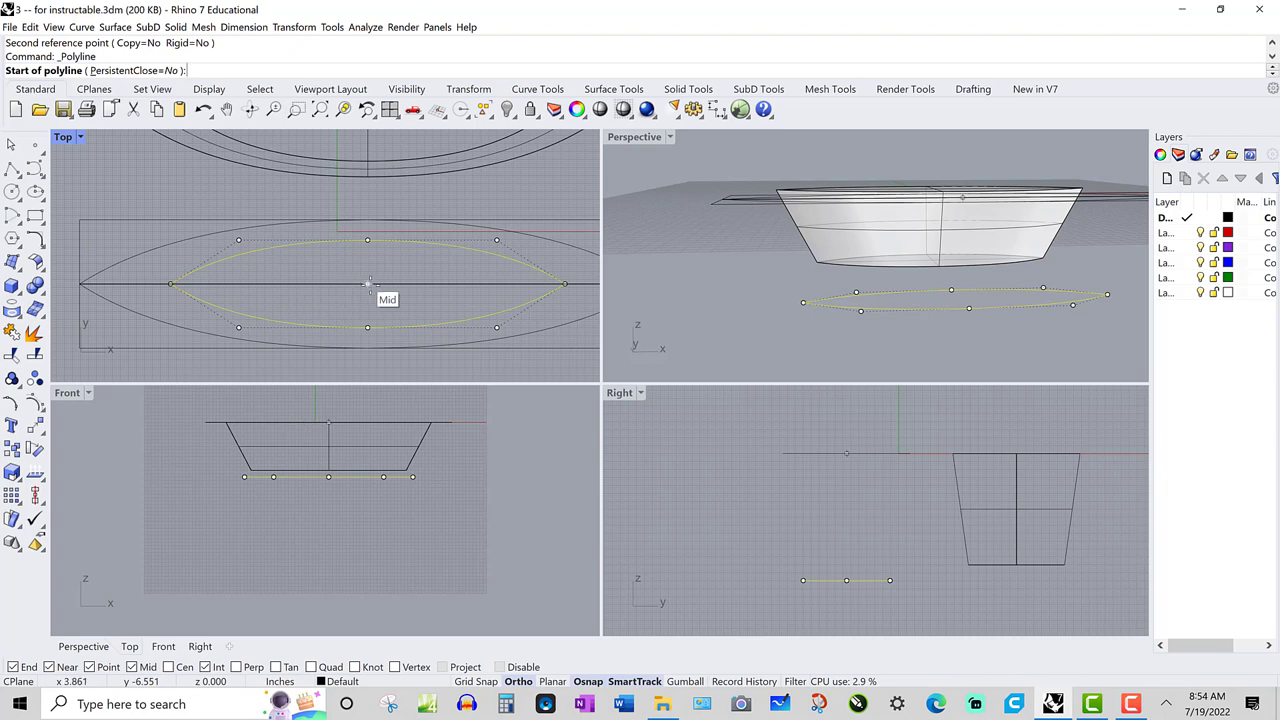
Try a 1-D scale on the oval, undo it, and begin rescaling the outline
click(367, 283)
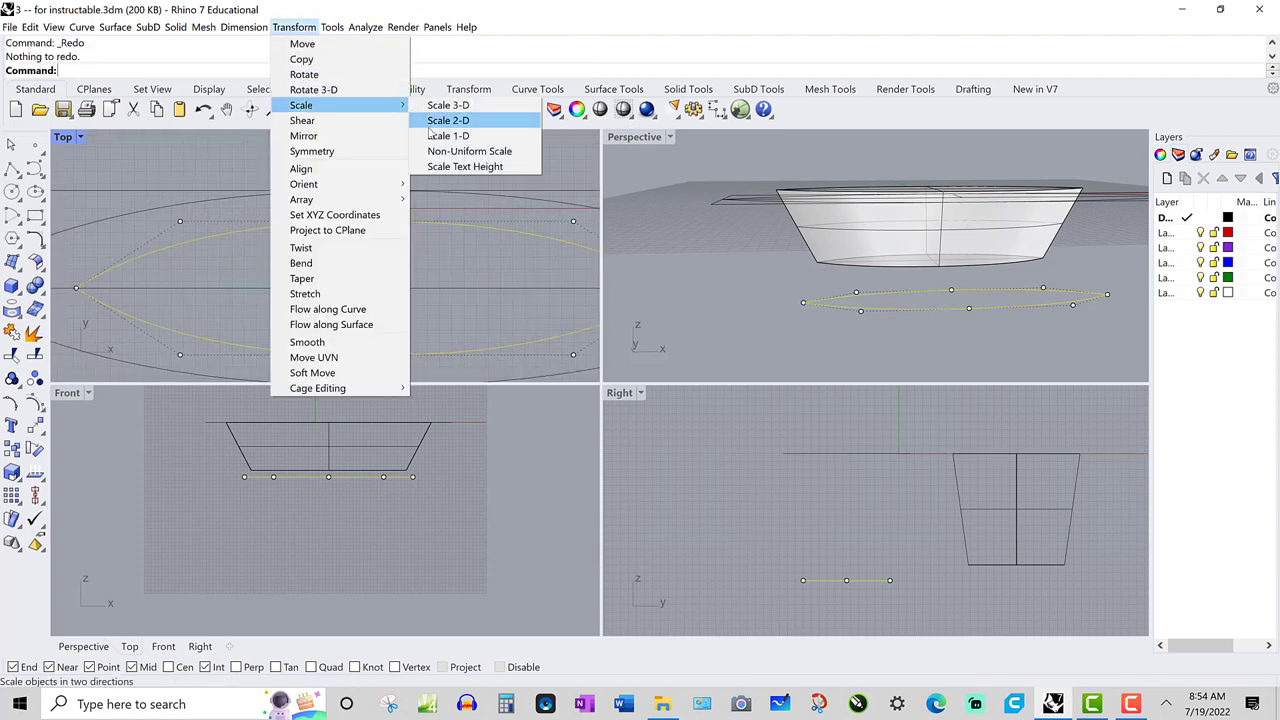
click(448, 135)
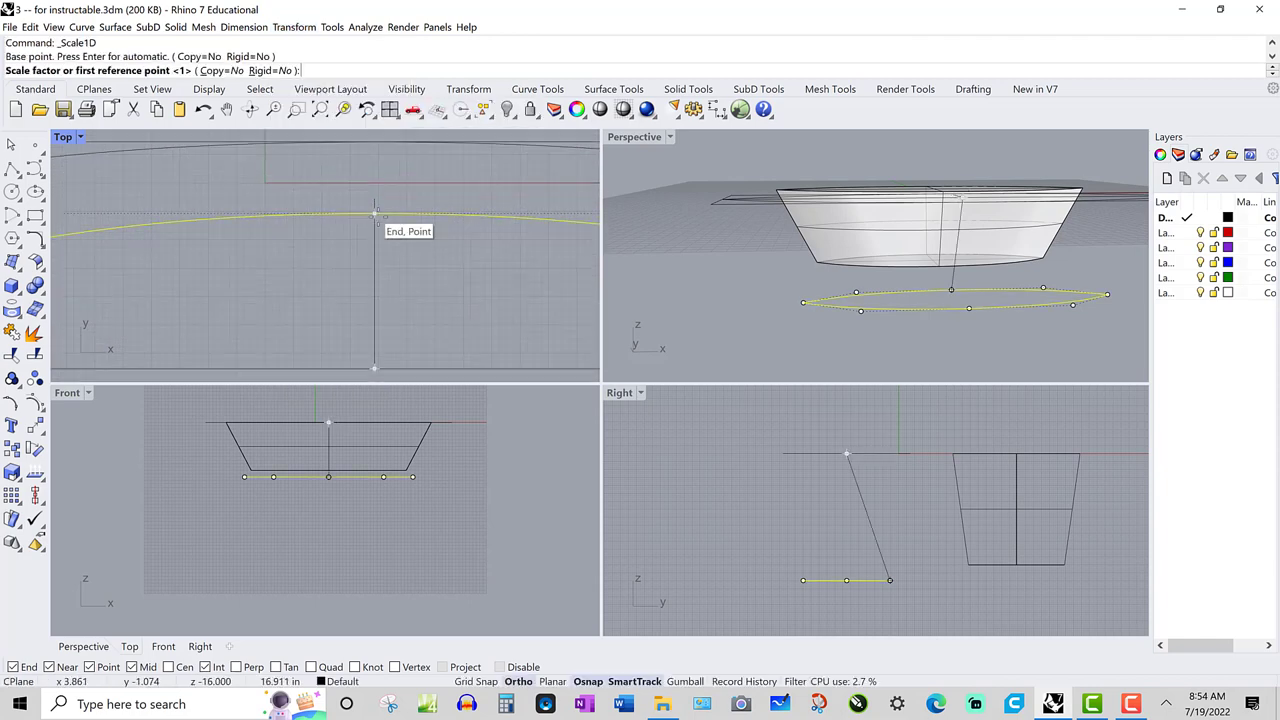
click(374, 215)
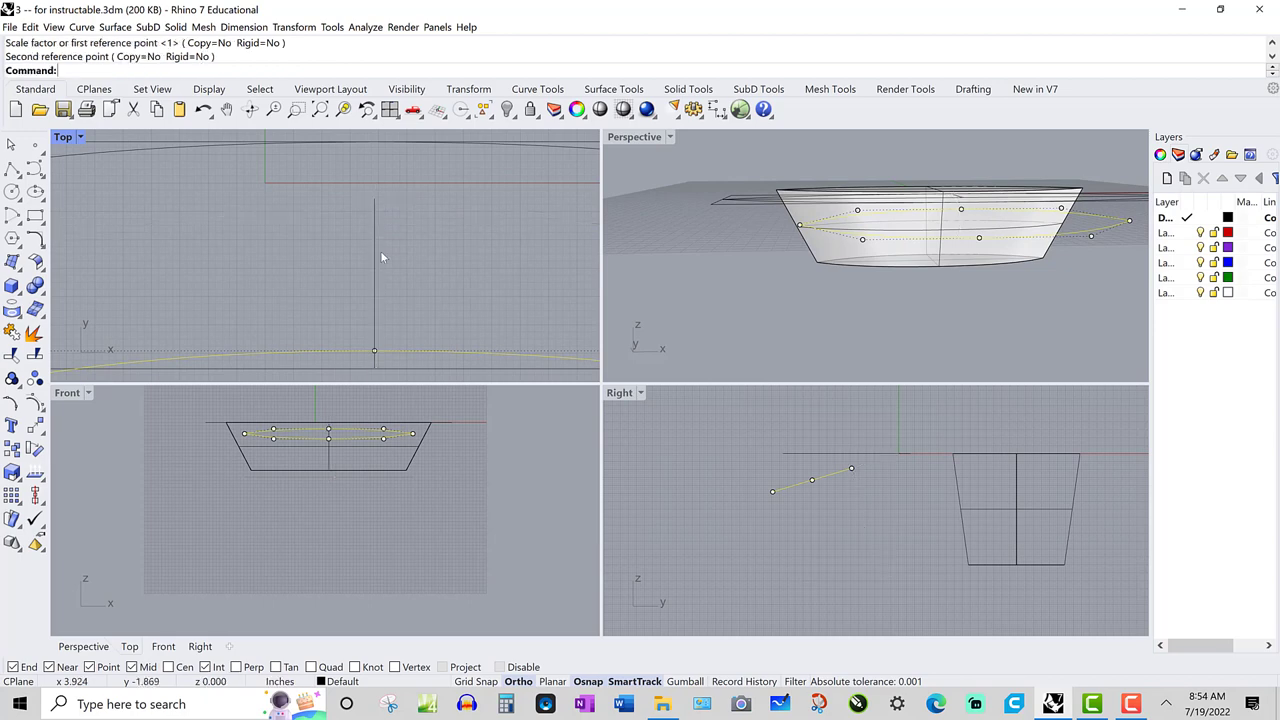
key(ctrl+z)
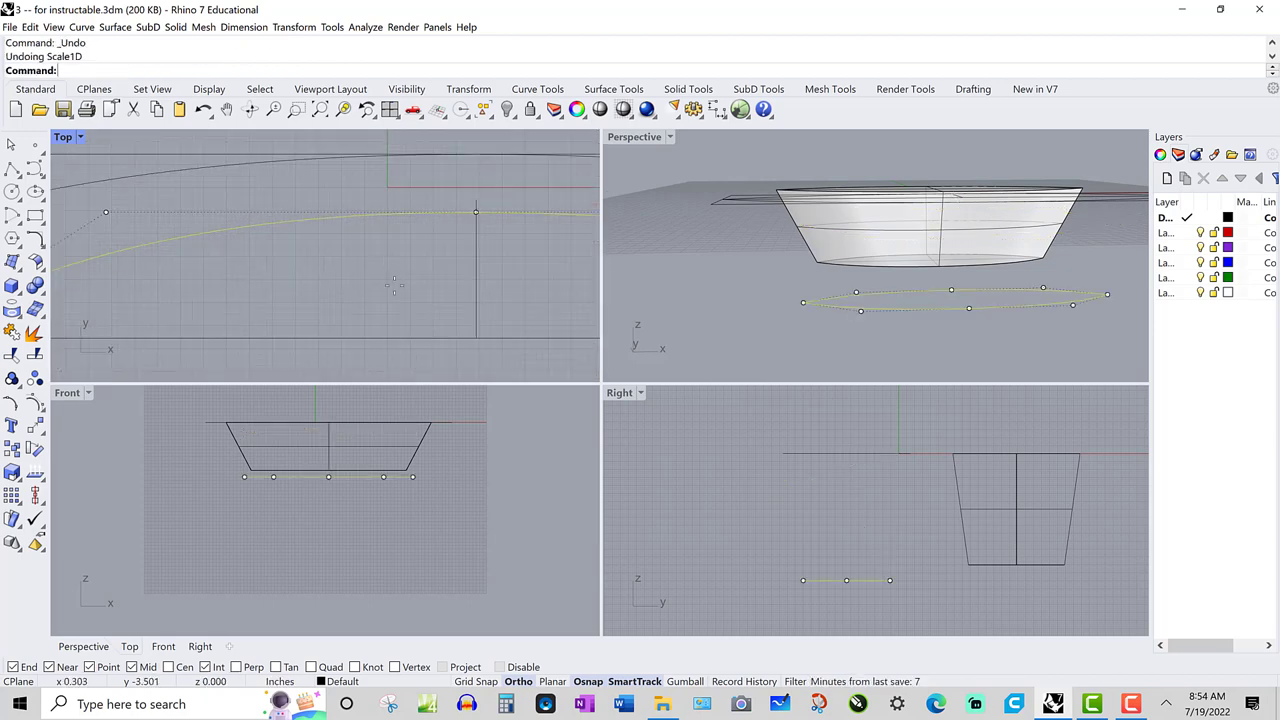
click(401, 338)
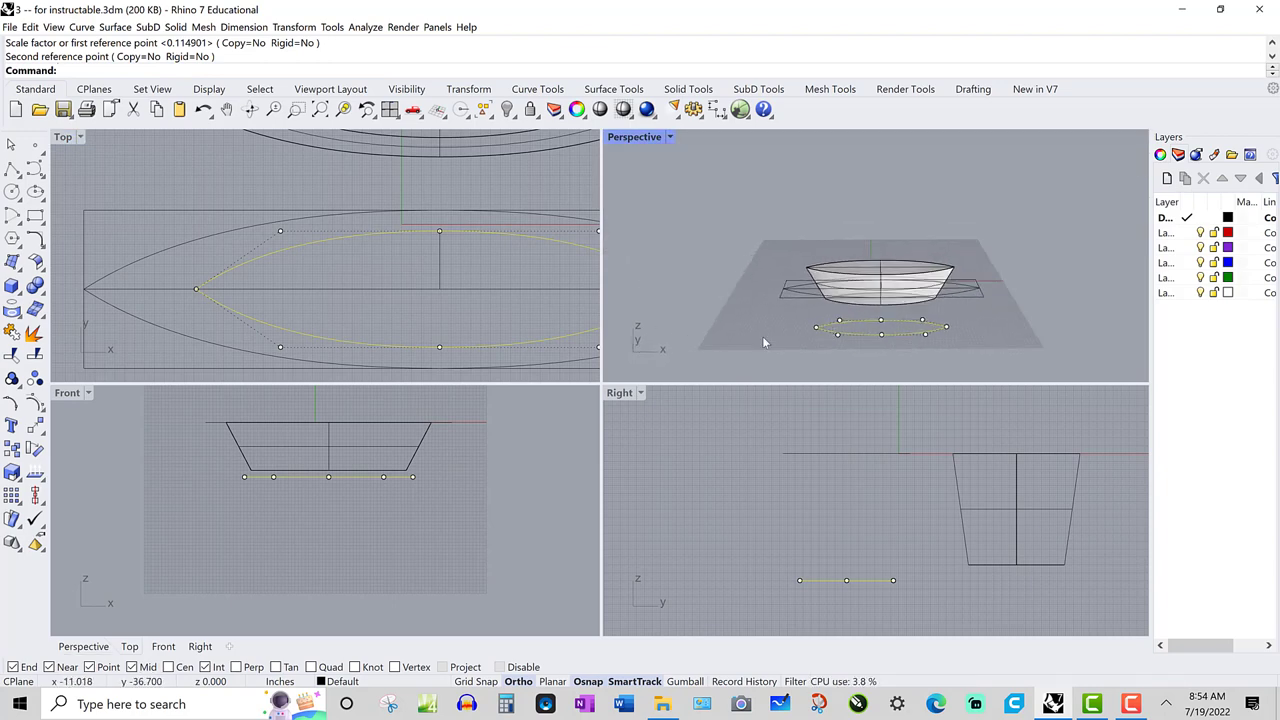
mouse_move(780, 306)
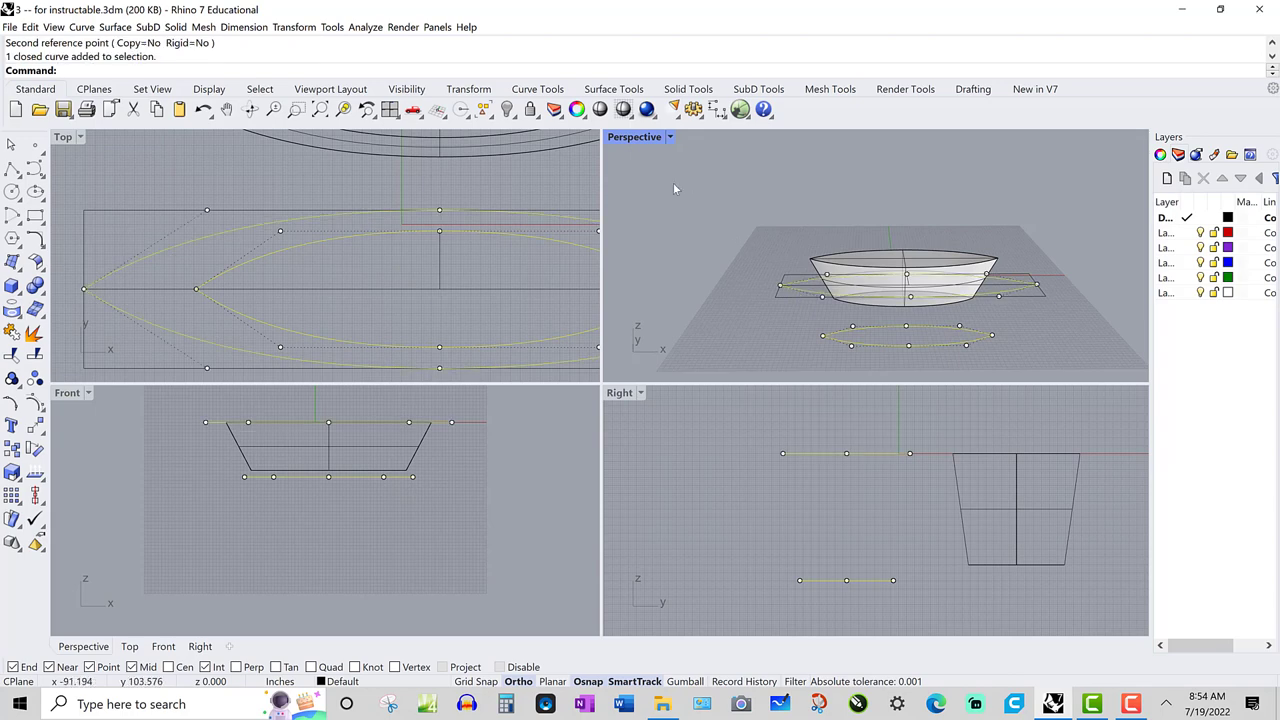
In the maximized Perspective view, accept the loft settings and window-select the hull surface
double_click(634, 136)
text(Loft)
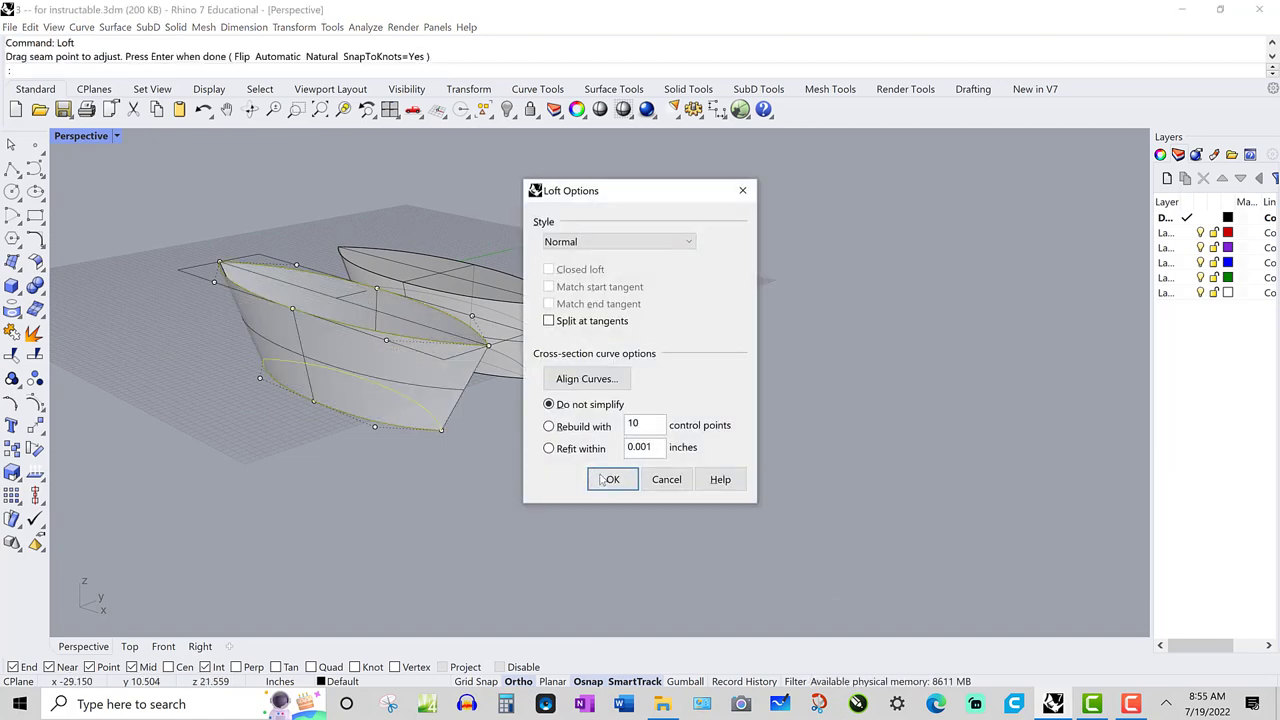
click(611, 479)
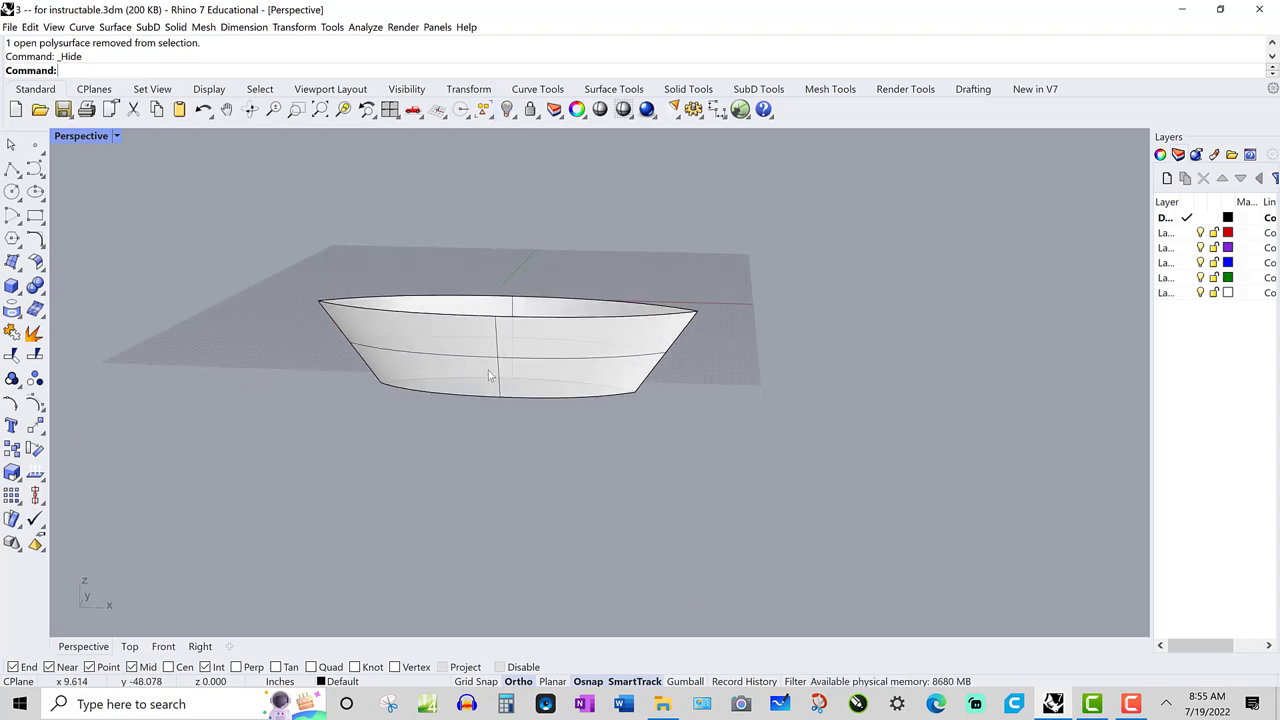
drag(490, 375, 575, 340)
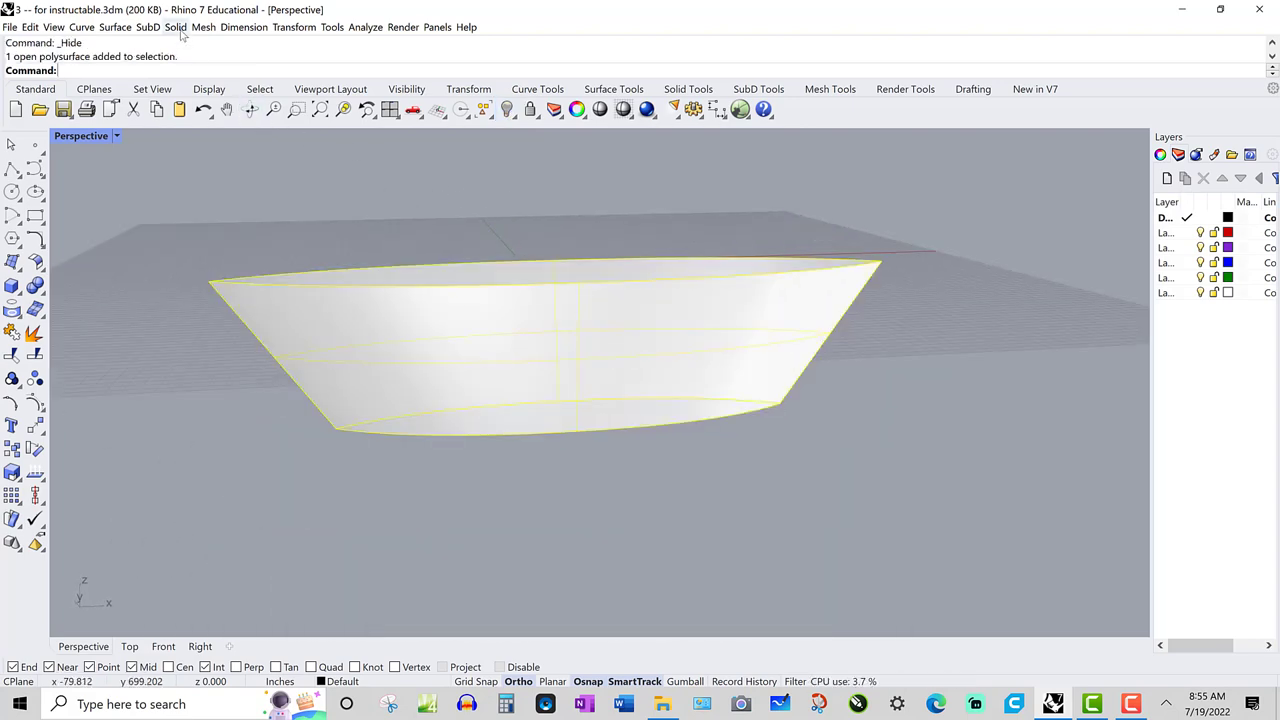
Cap the hull's open top with Cap Planar Holes and measure its volume (~9767.79 in³)
click(175, 27)
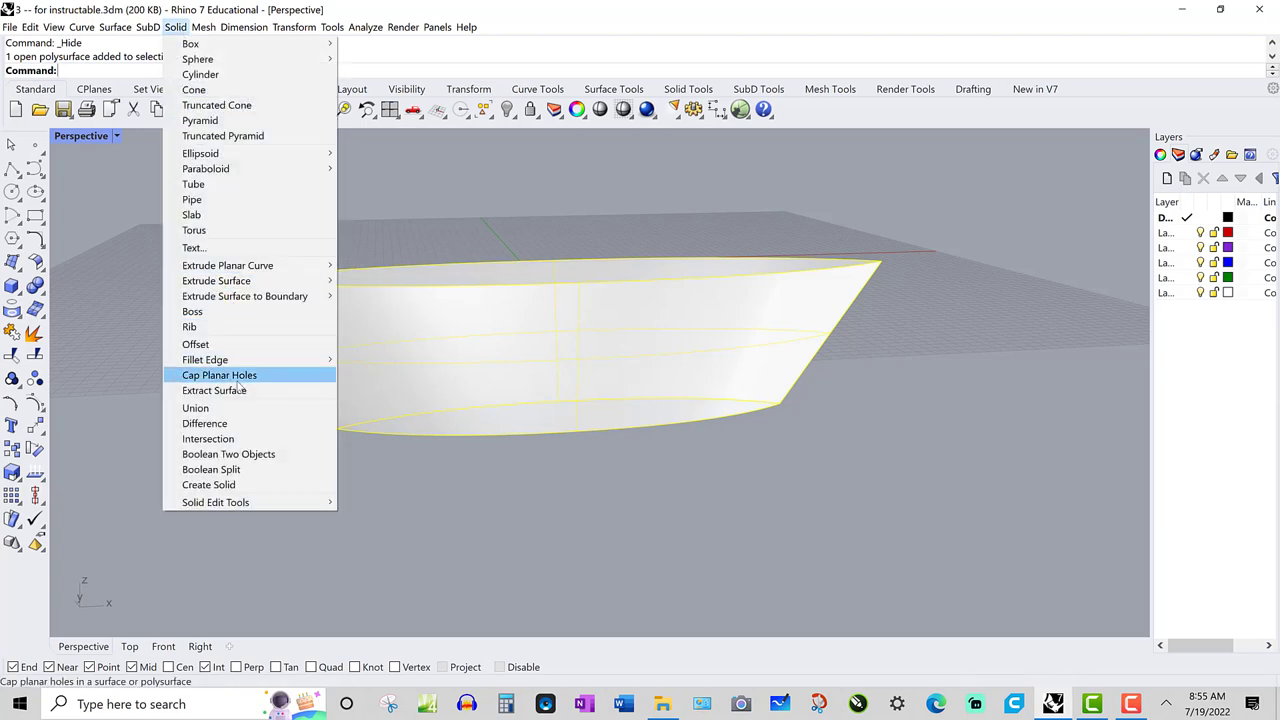
click(219, 375)
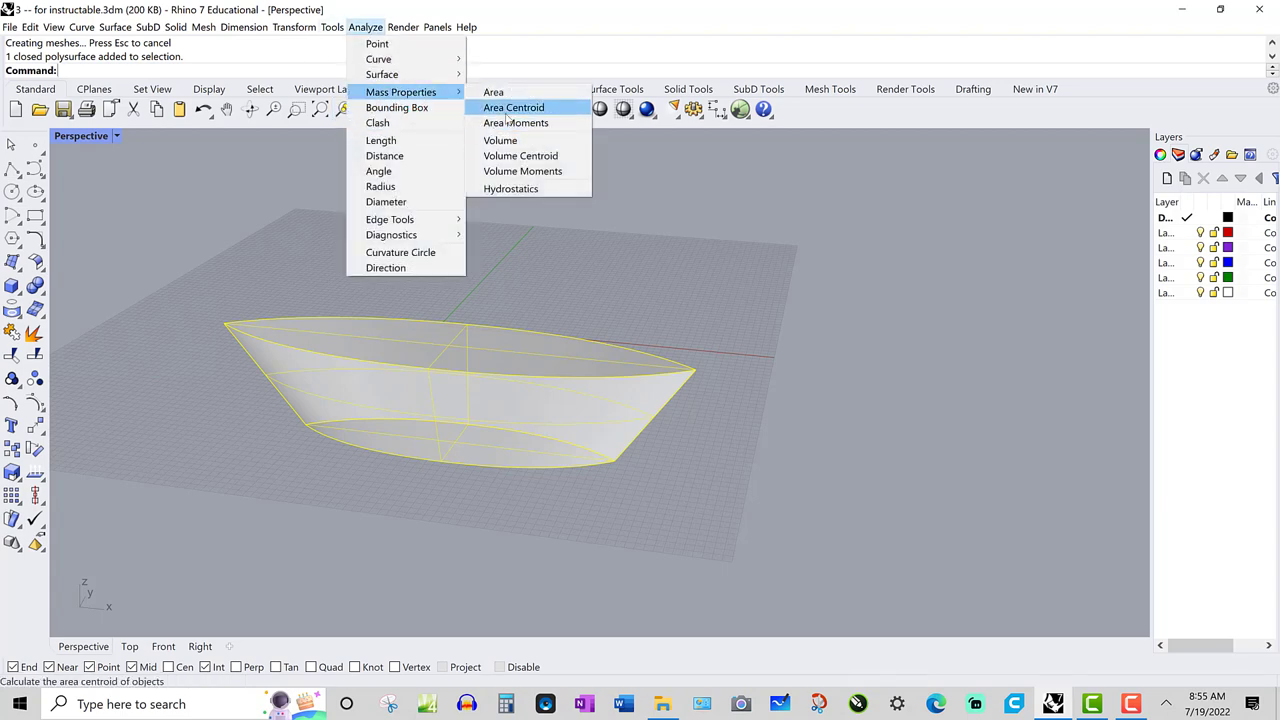
click(500, 140)
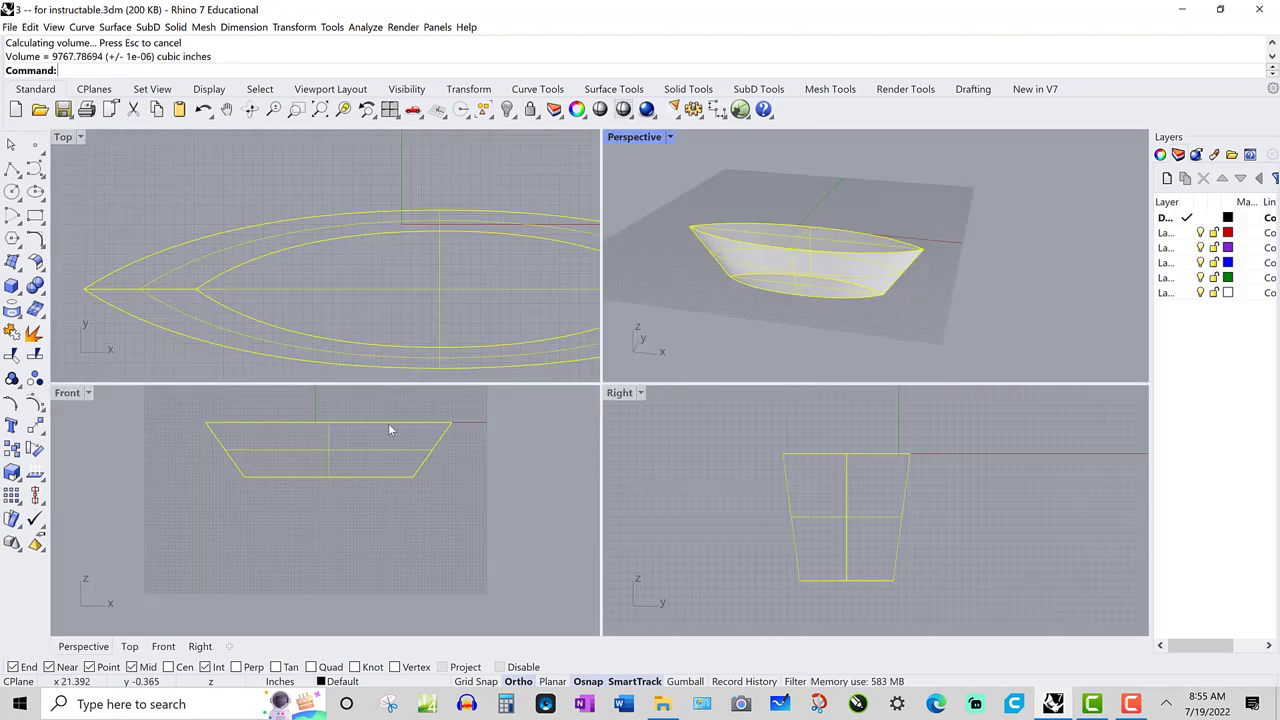
mouse_move(13, 285)
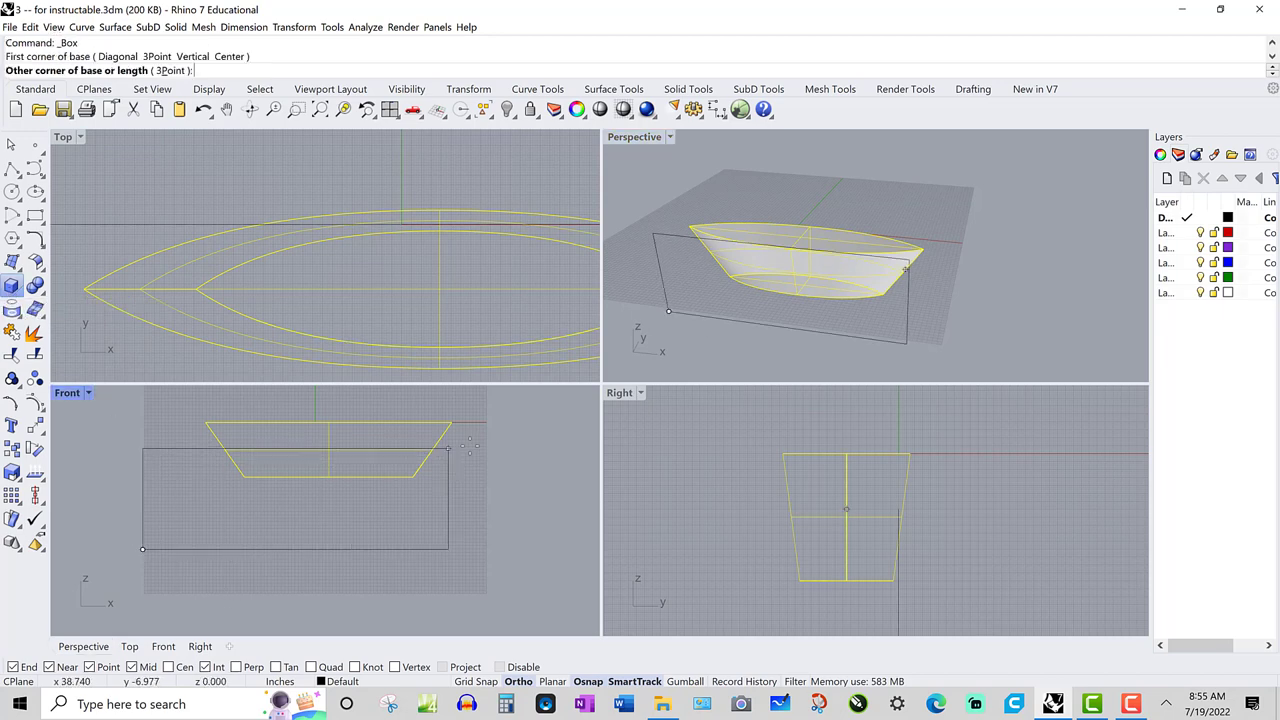
mouse_move(500, 443)
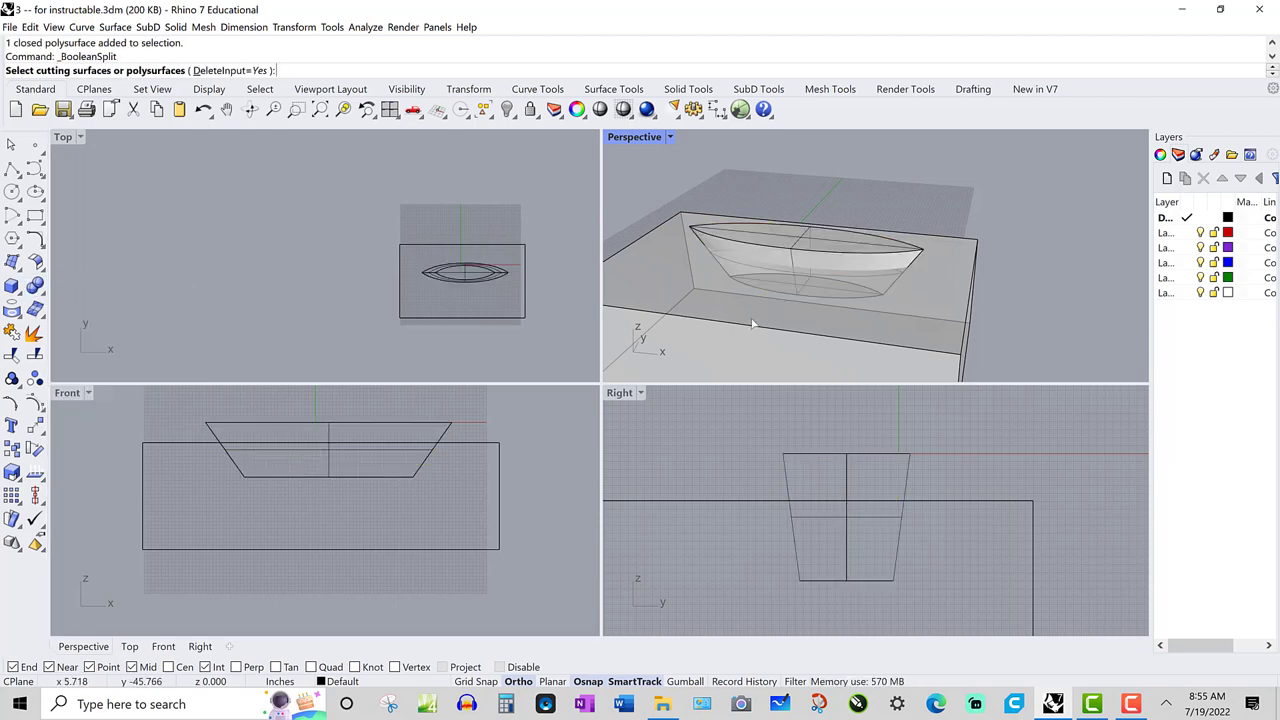
Split the hull with the water box, measure the lower piece (~5377.74 in³), then undo
click(685, 310)
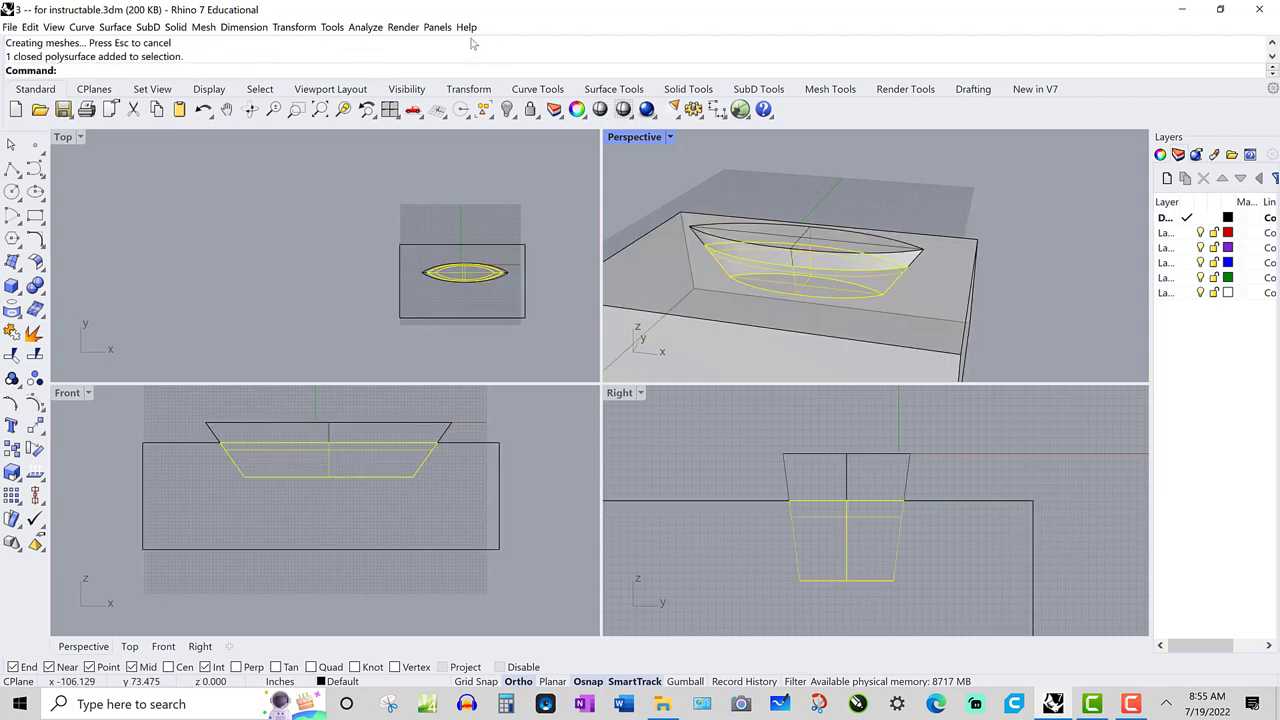
click(365, 27)
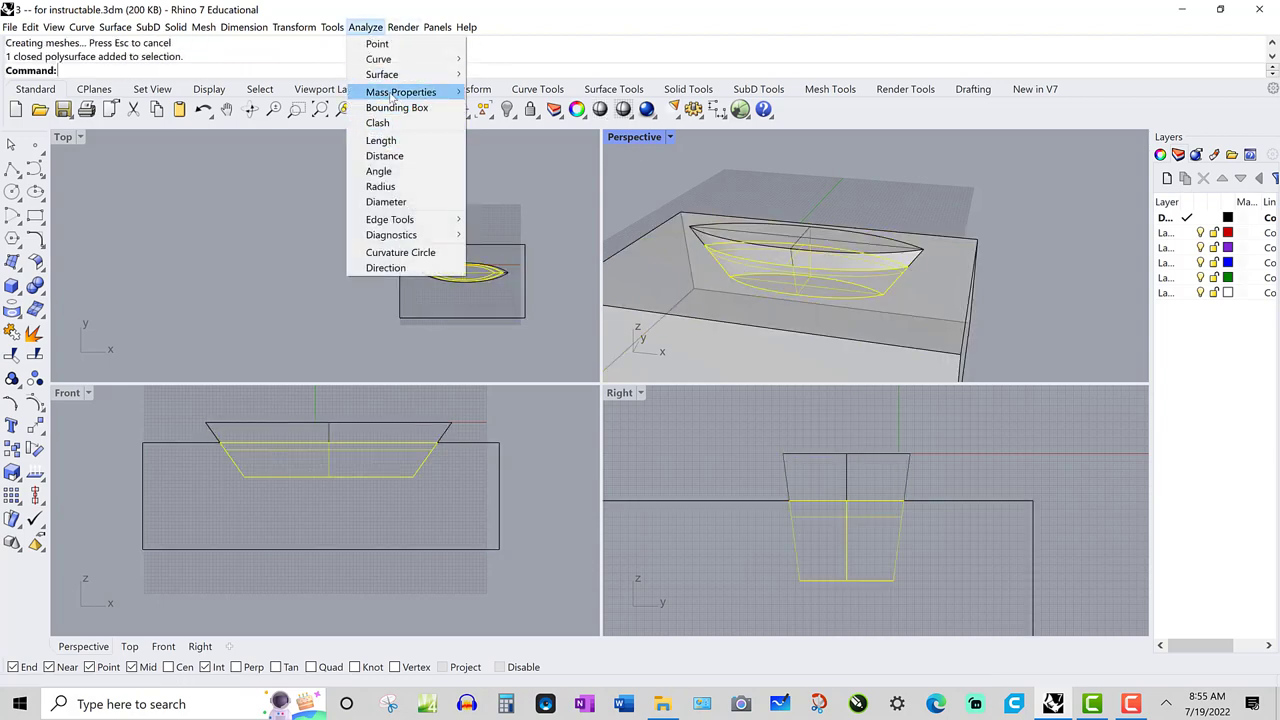
click(401, 91)
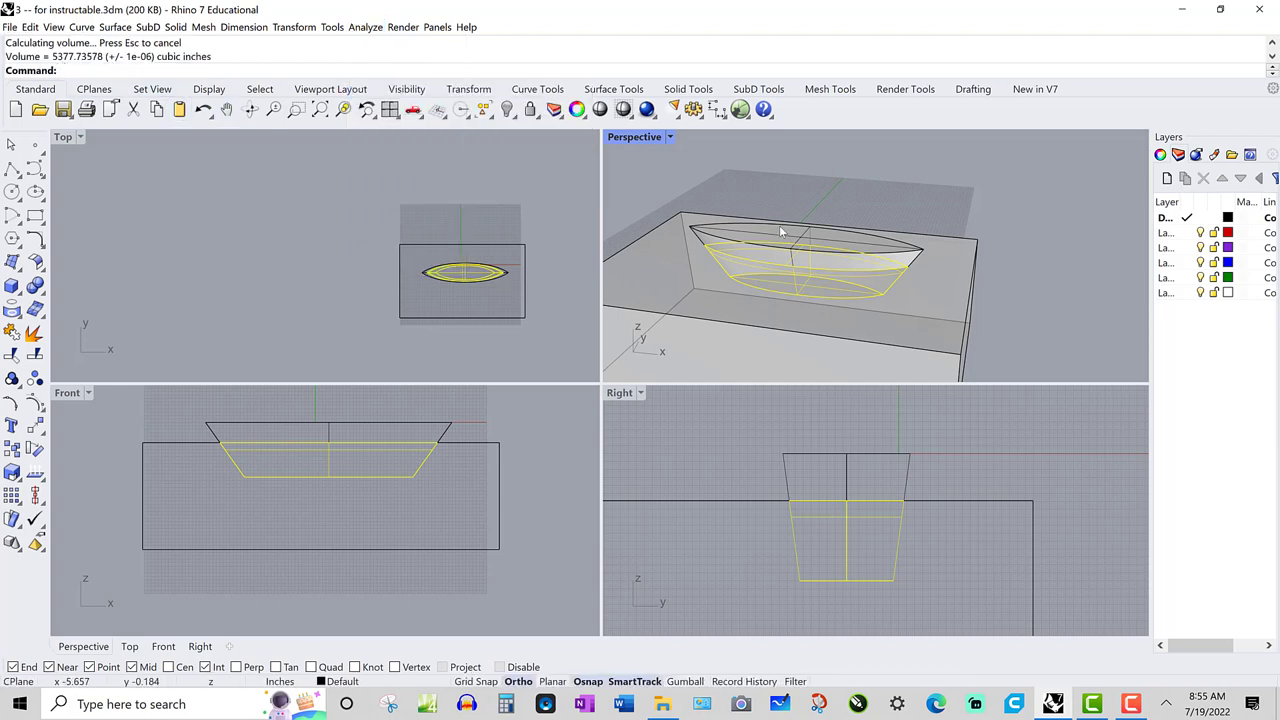
key(ctrl+z)
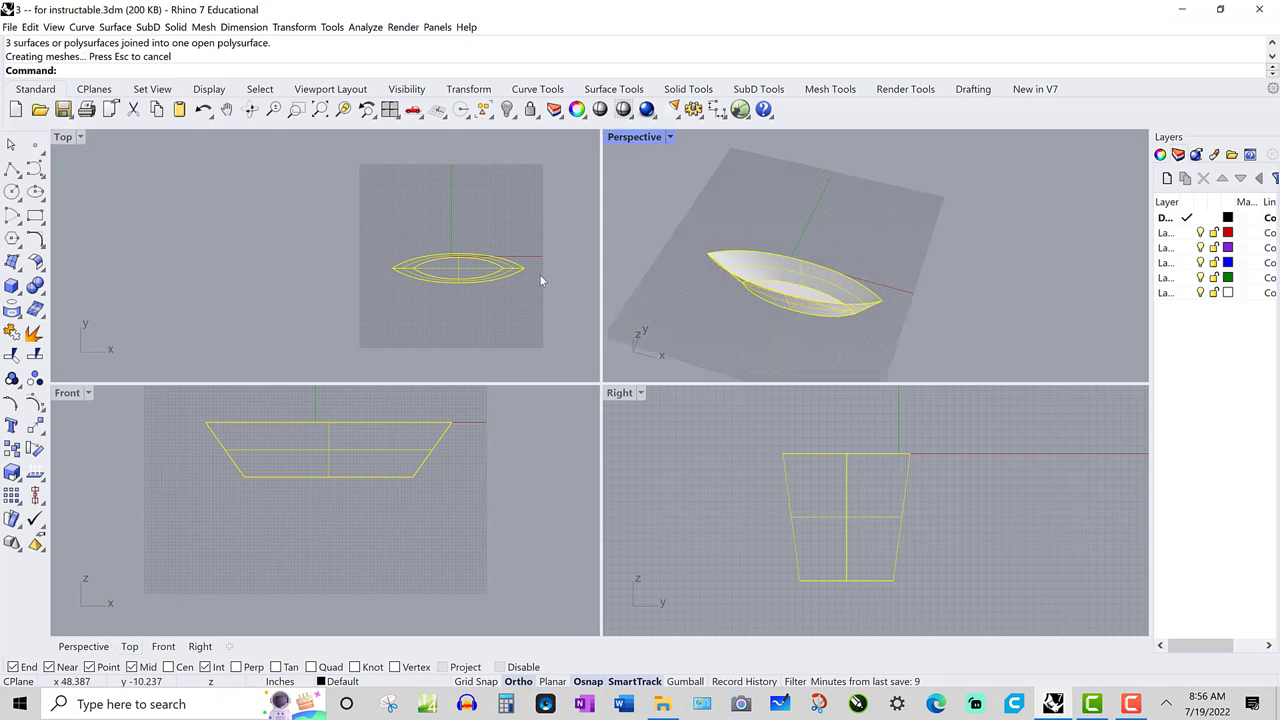
Restore the deleted geometry and select a hull side panel for unrolling
key(ctrl+z)
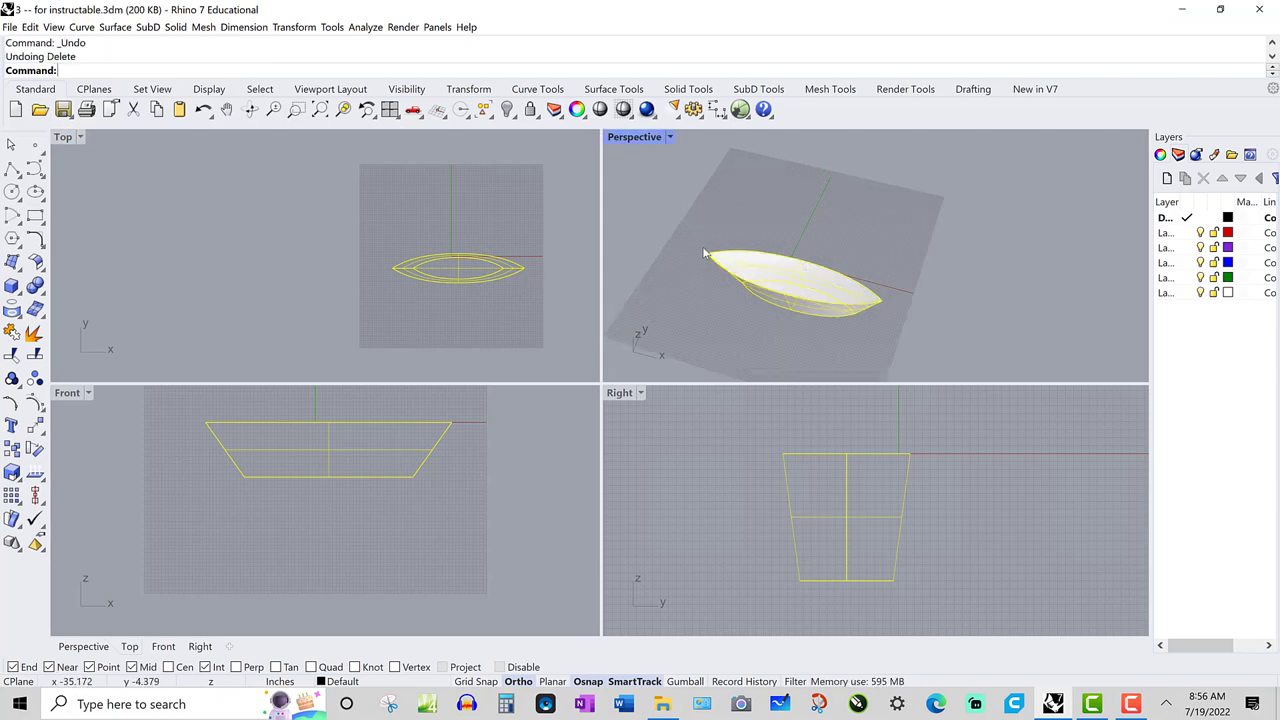
click(790, 300)
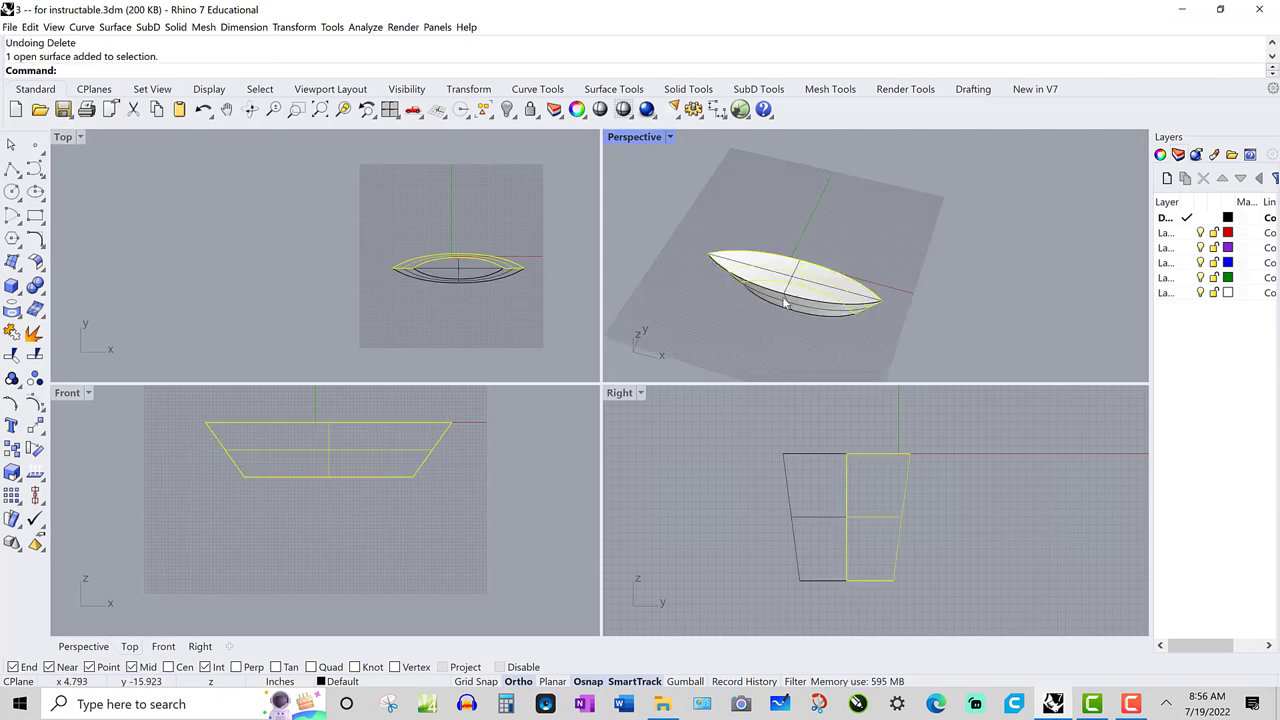
key(ctrl+z)
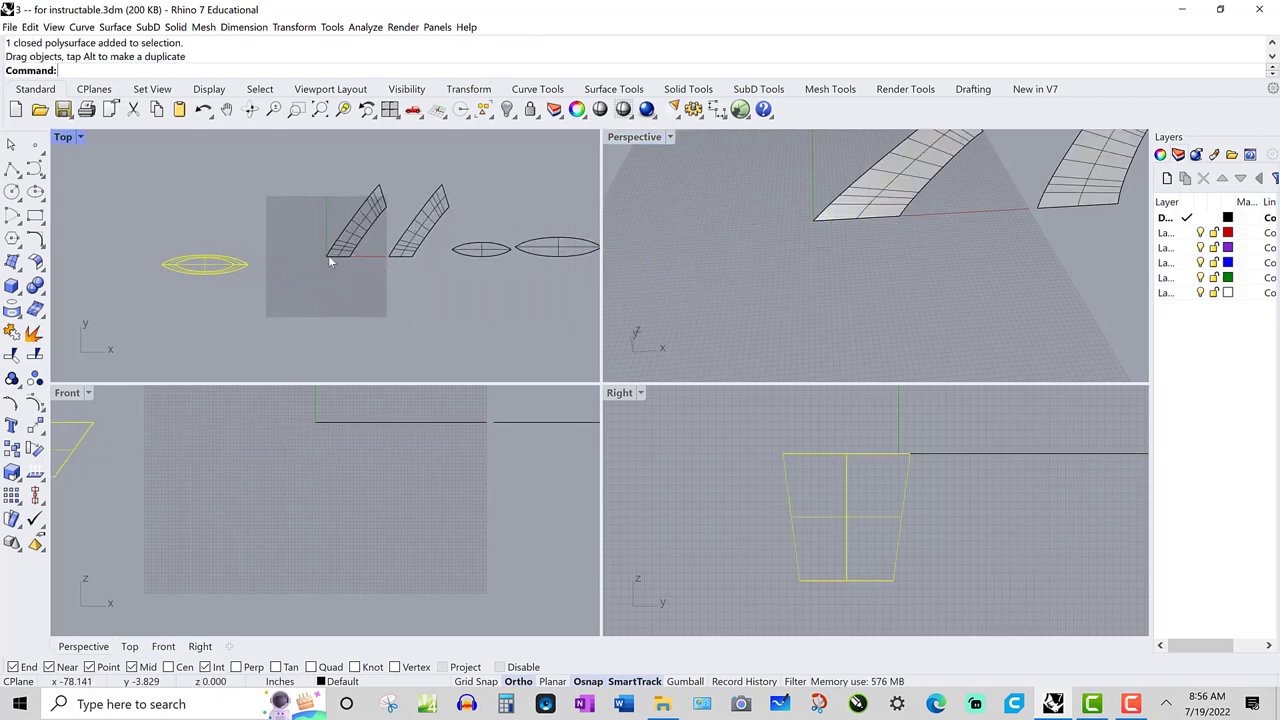
Maximize the Top view and place the sheet rectangle's first corner below the panels
double_click(62, 136)
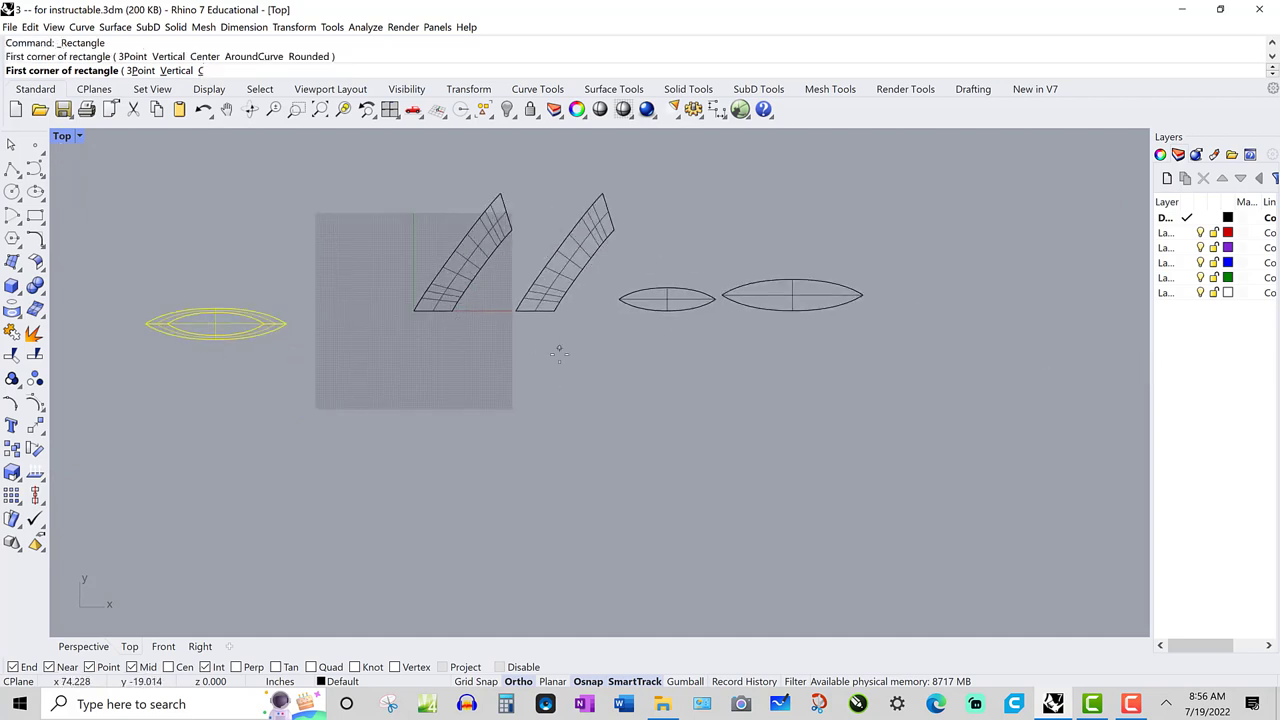
click(559, 347)
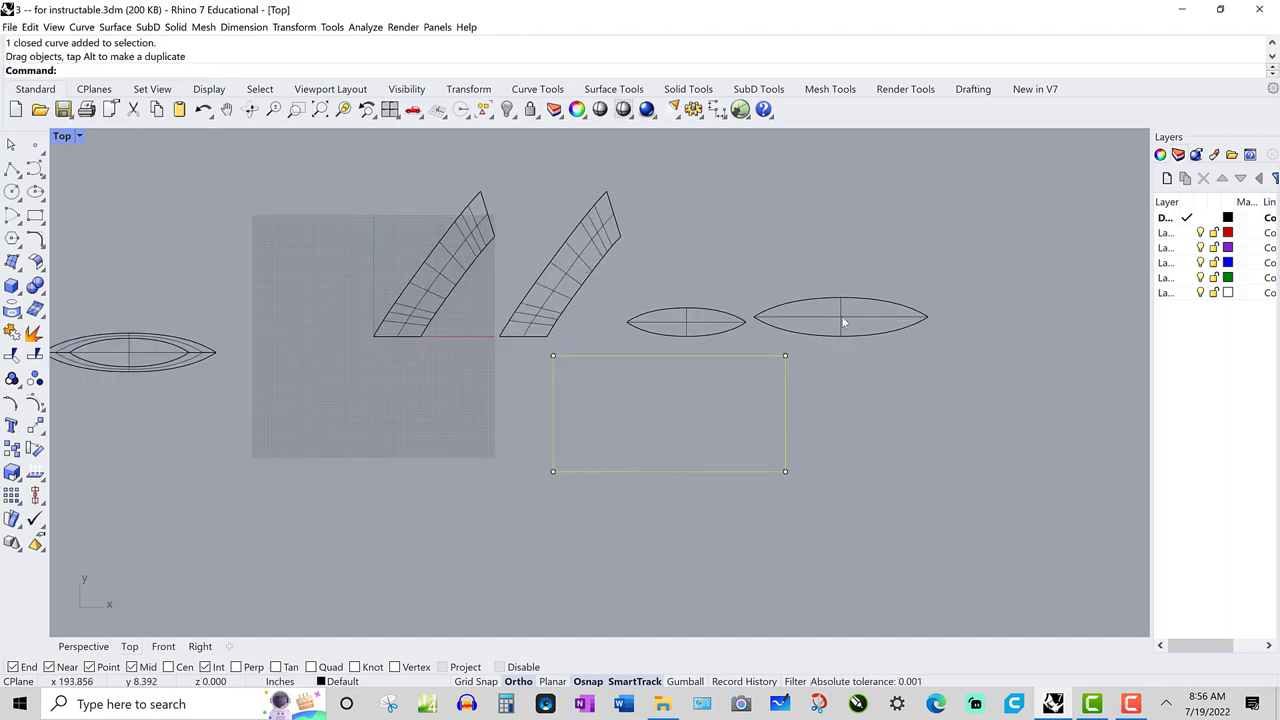
Delete the large oval panel and rotate a side panel level, pivoting on its lower corner
key(Delete)
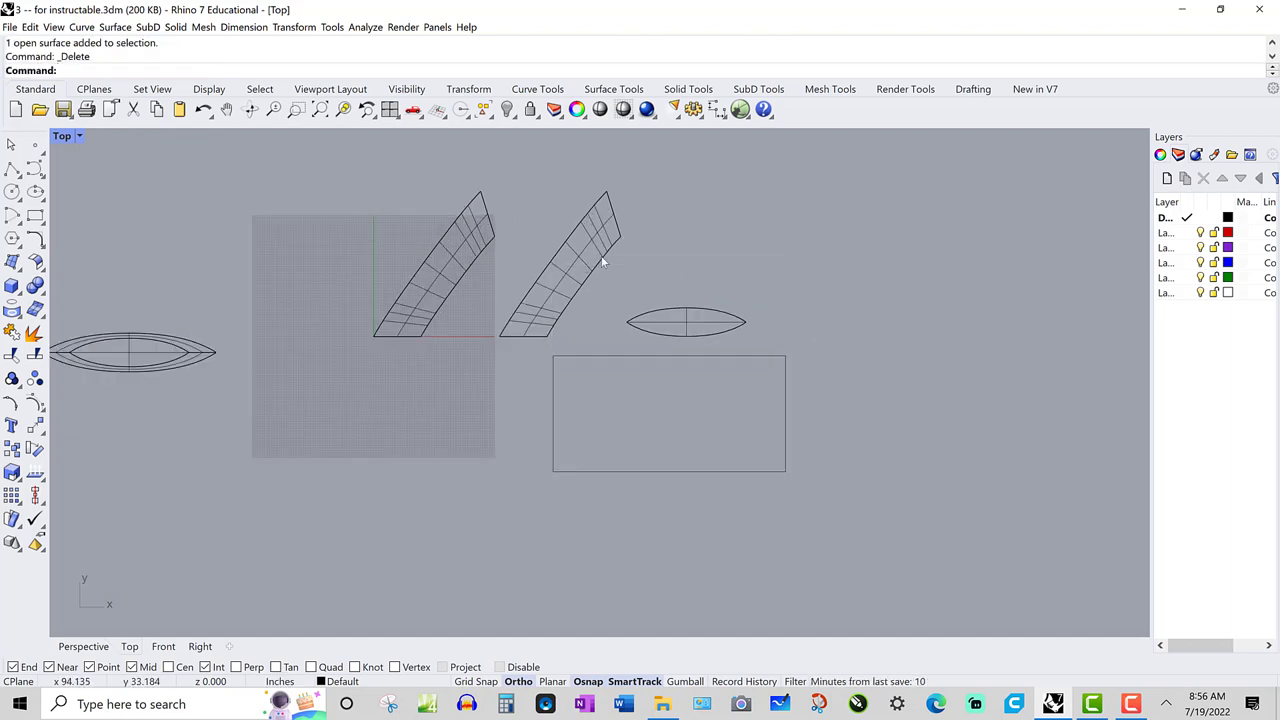
click(293, 27)
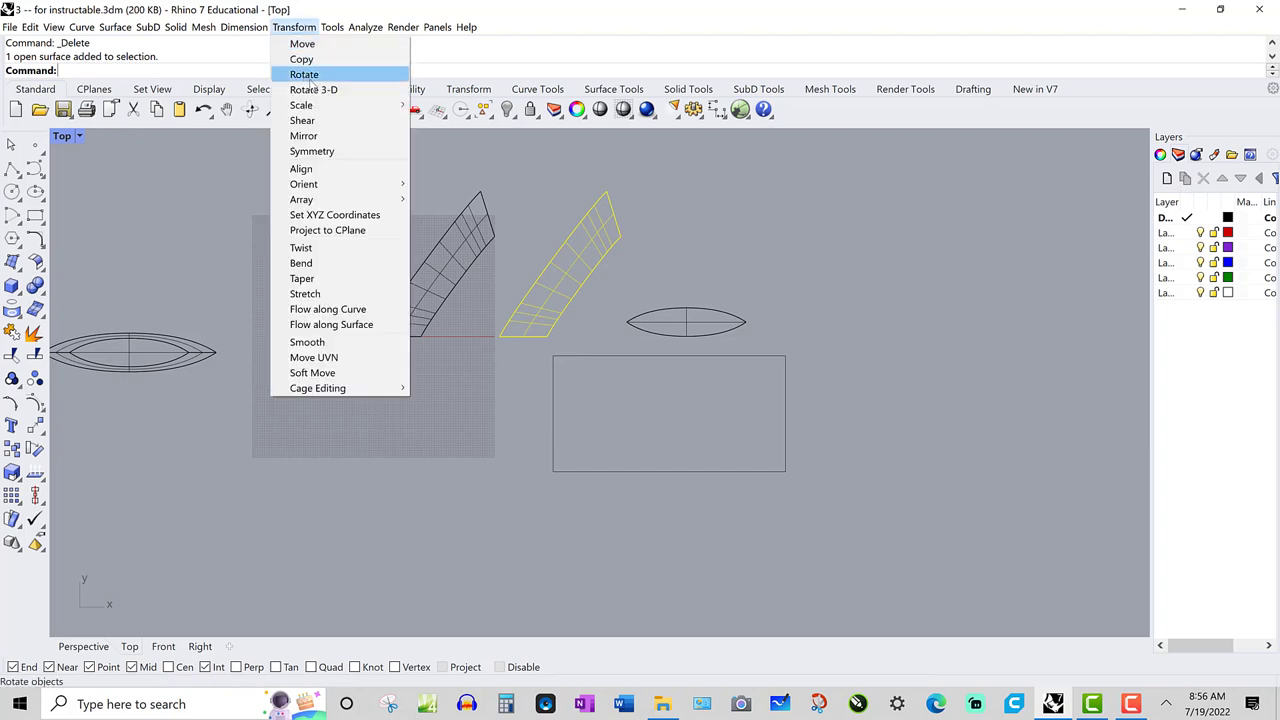
click(304, 74)
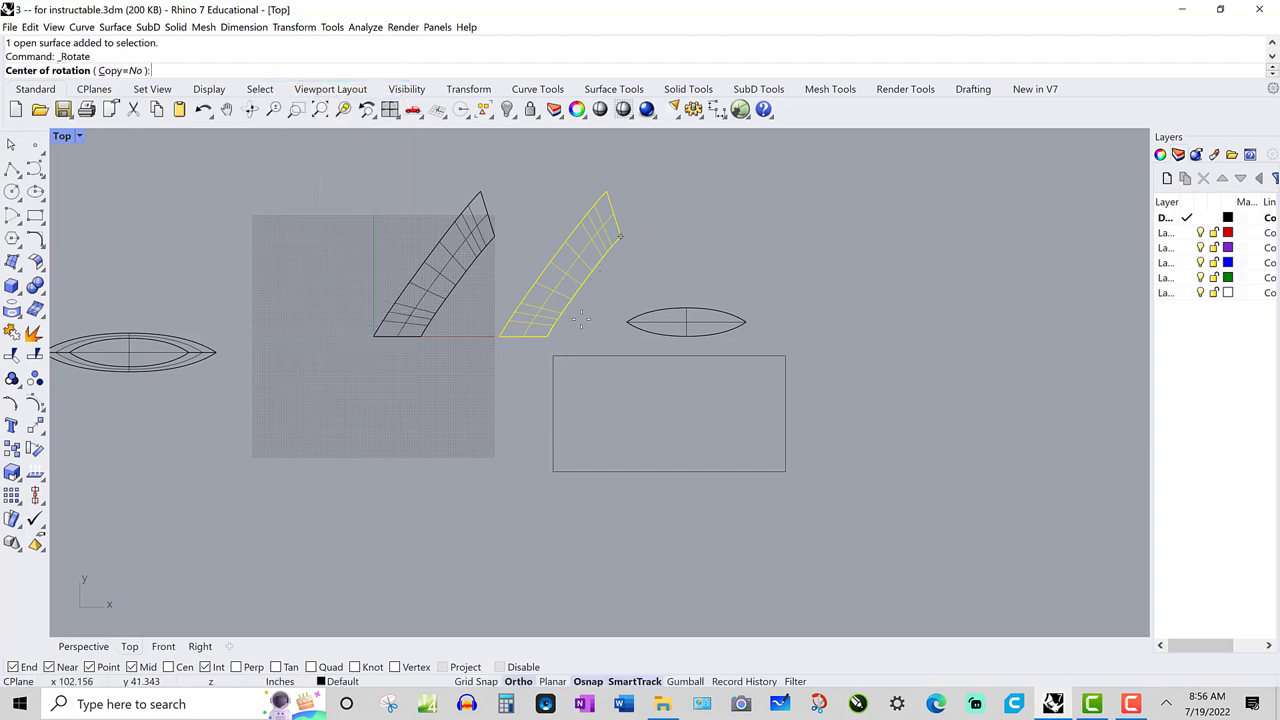
mouse_move(555, 335)
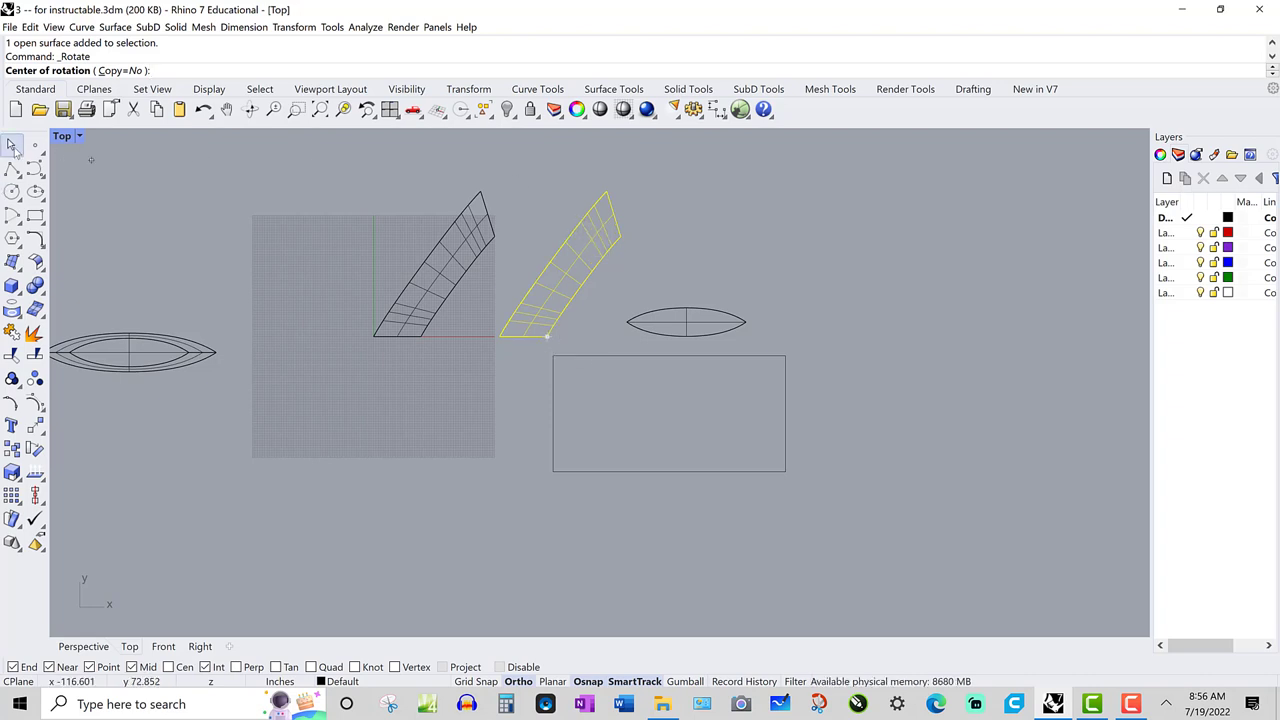
click(547, 337)
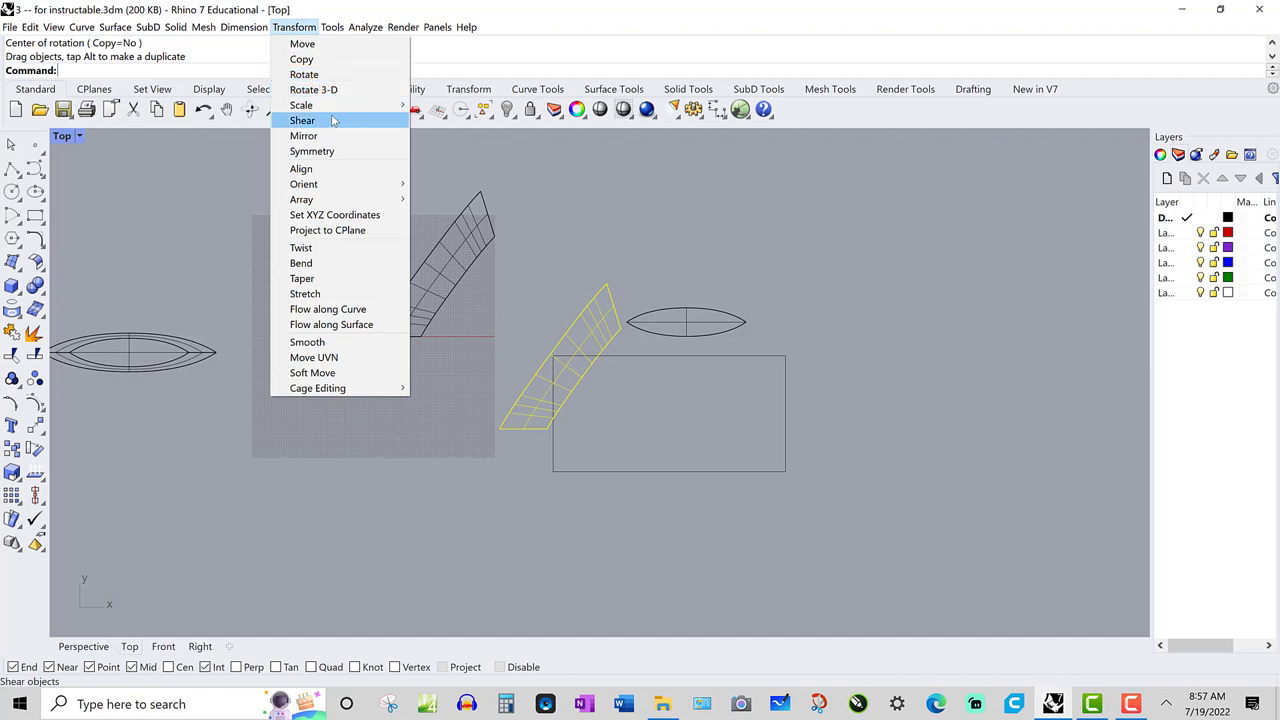
click(303, 74)
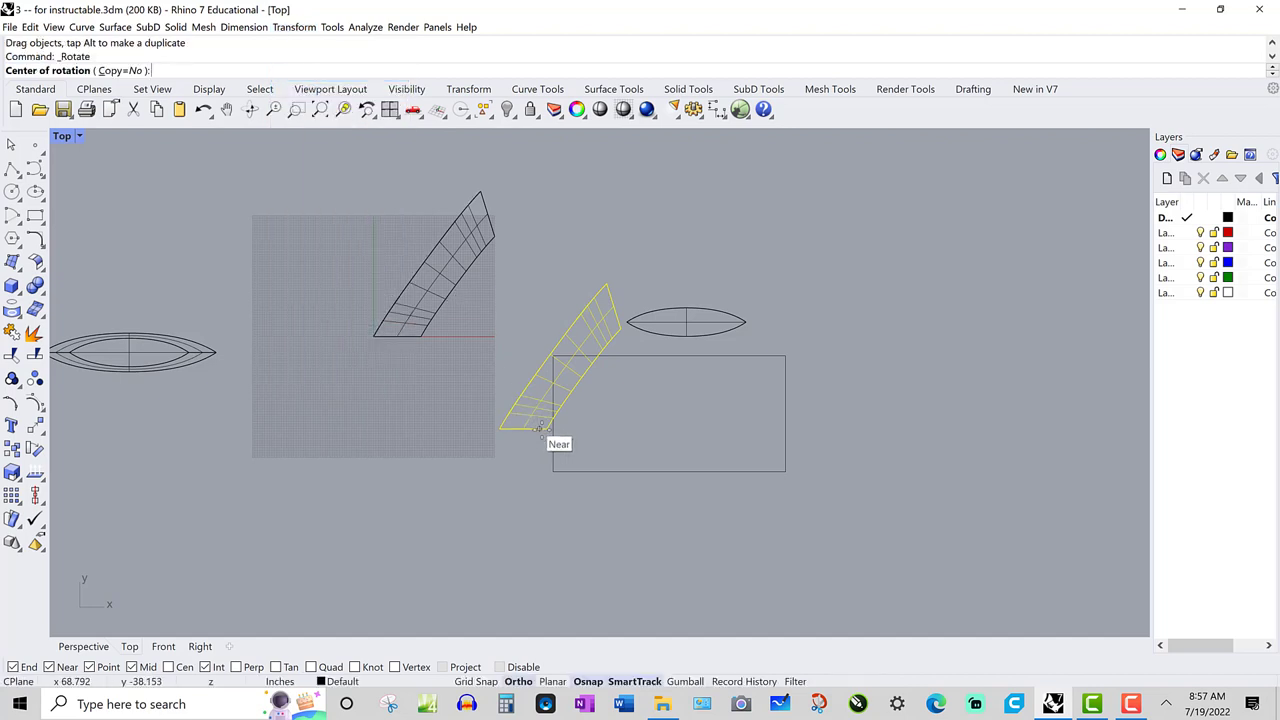
click(547, 427)
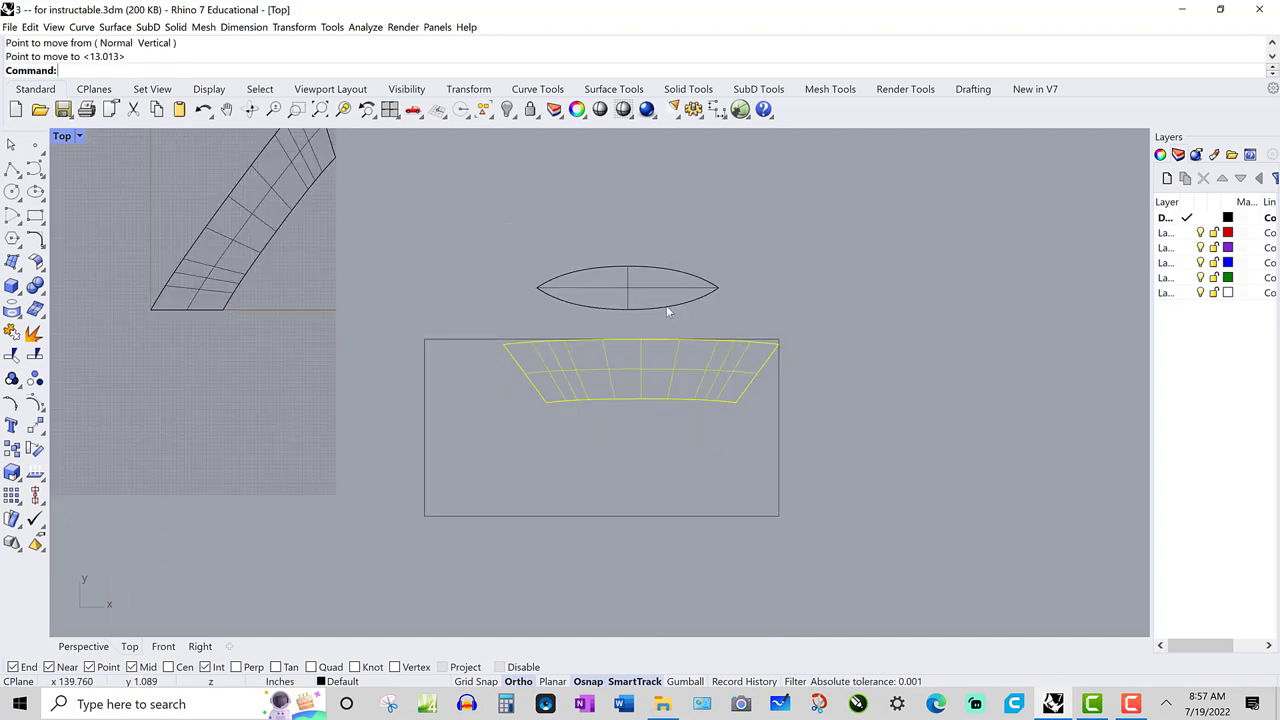
mouse_move(627, 310)
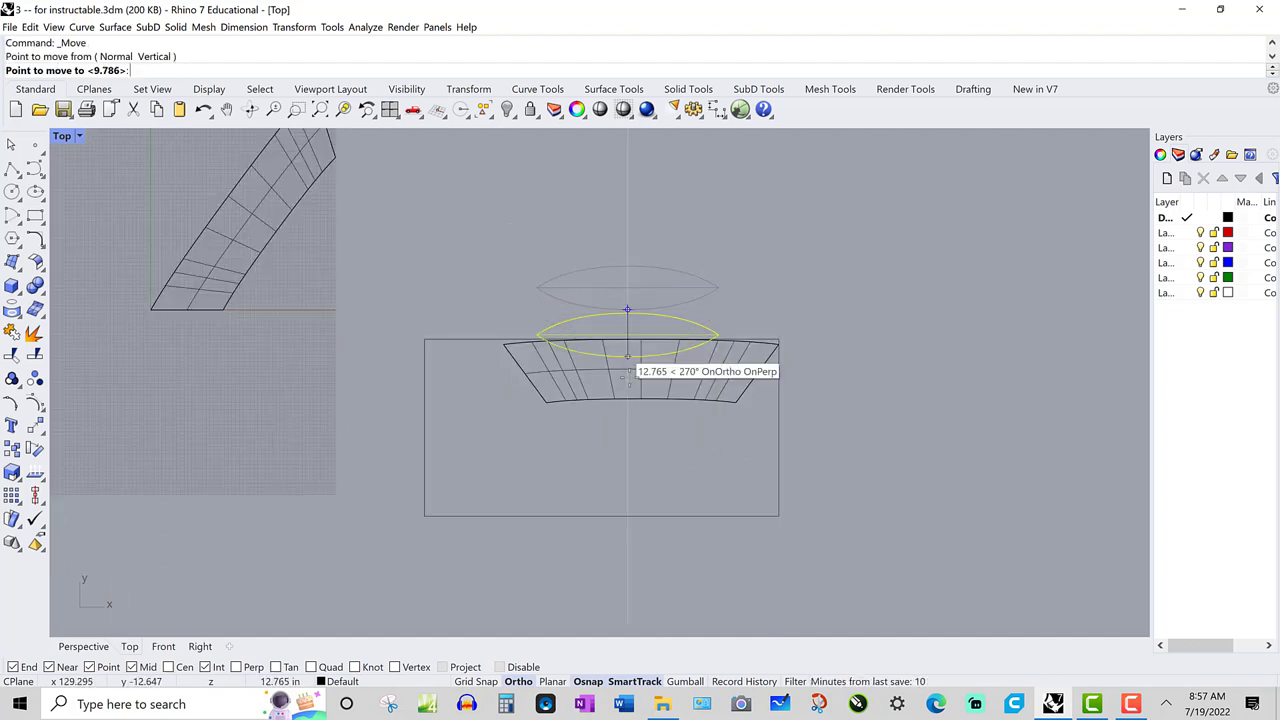
mouse_move(628, 510)
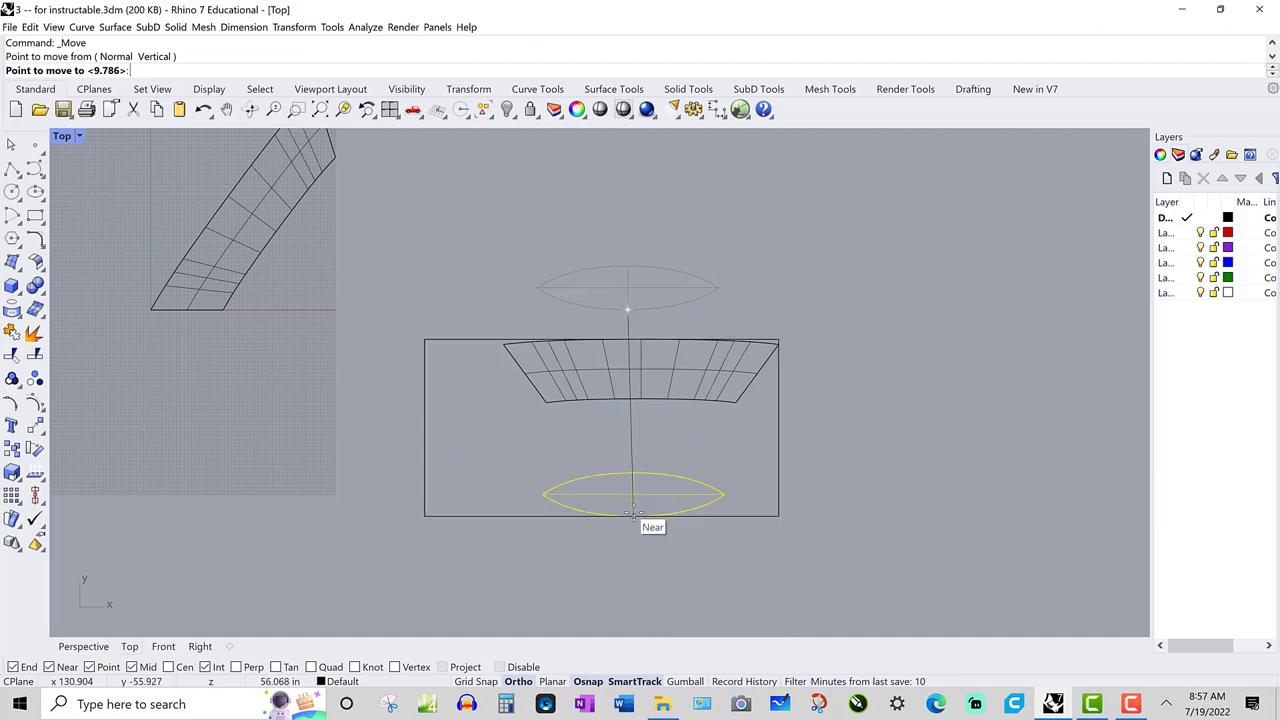